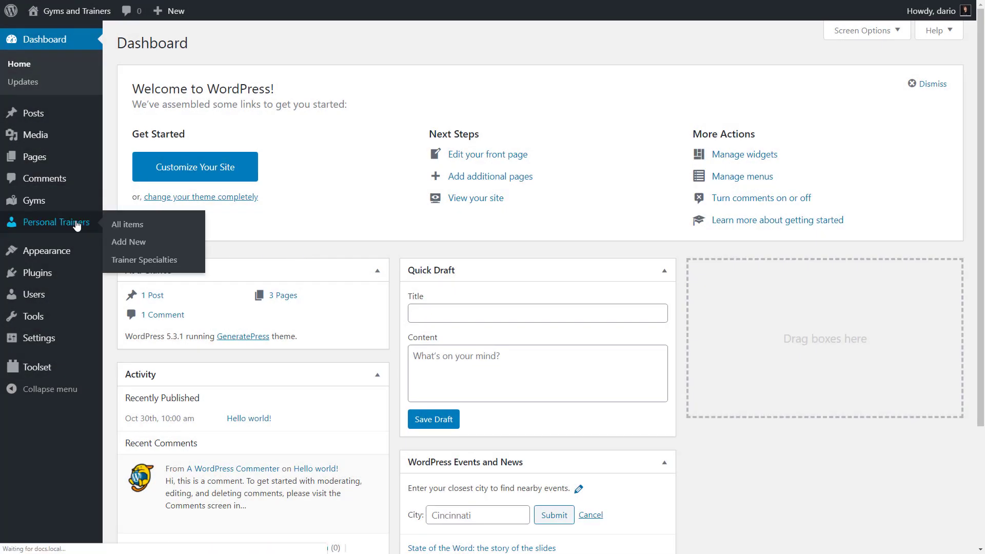
{"action": "left_click", "coordinate": [126, 225]}
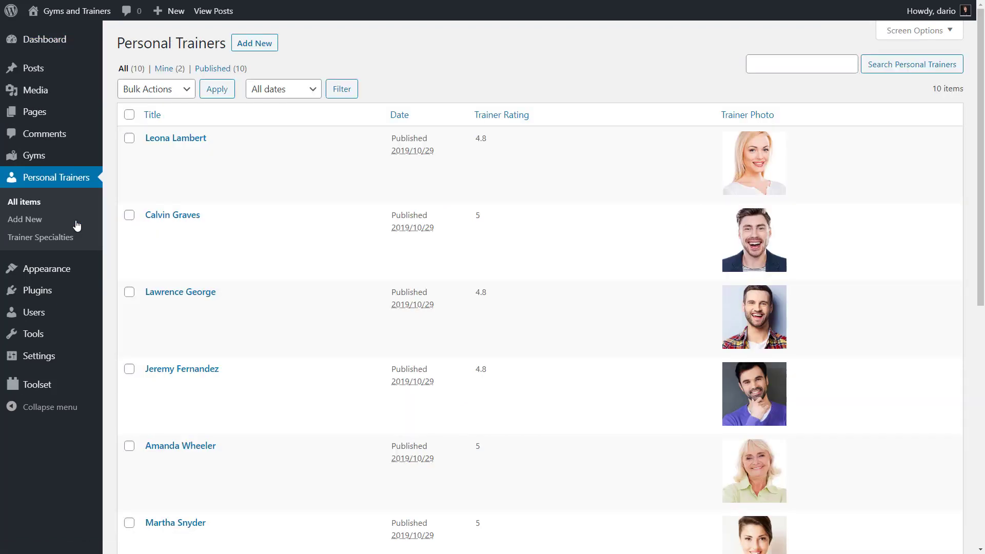
{"action": "mouse_move", "coordinate": [175, 137]}
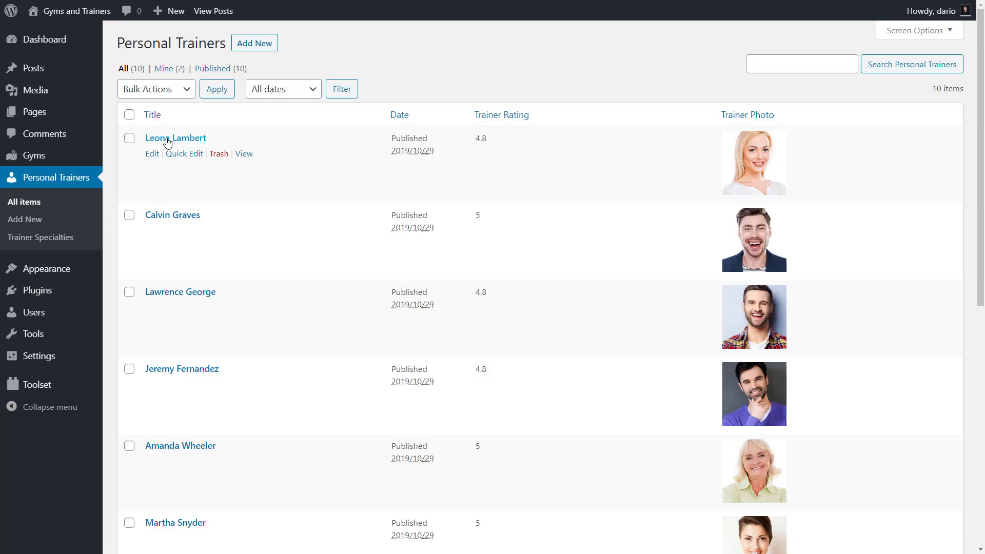
{"action": "left_click", "coordinate": [176, 138]}
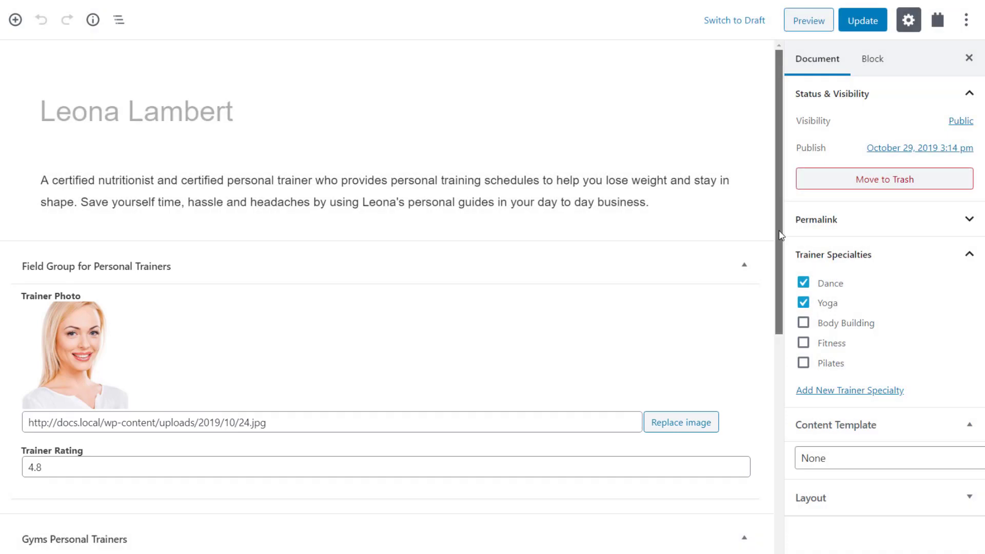
{"action": "scroll", "scroll_direction": "down", "scroll_amount": 3}
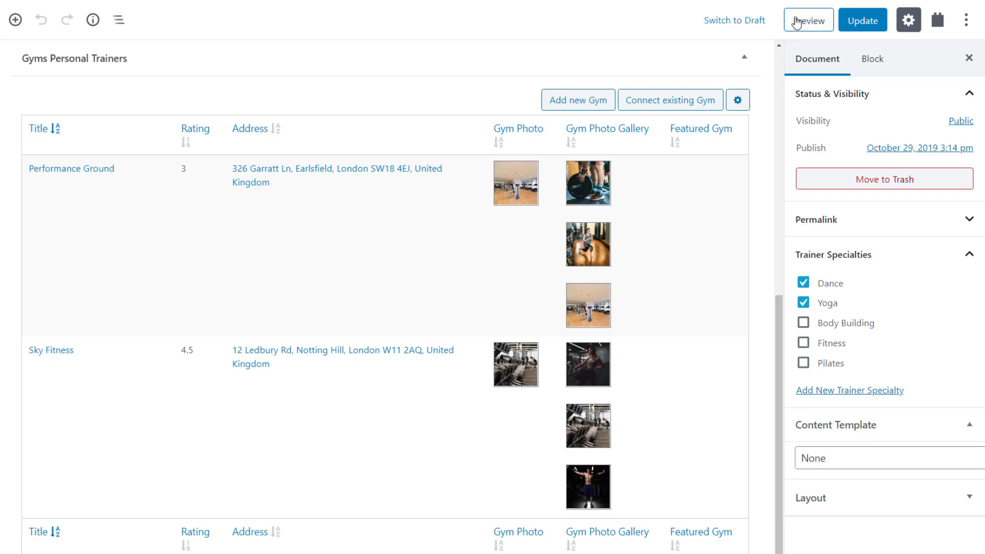
{"action": "left_click", "coordinate": [807, 20]}
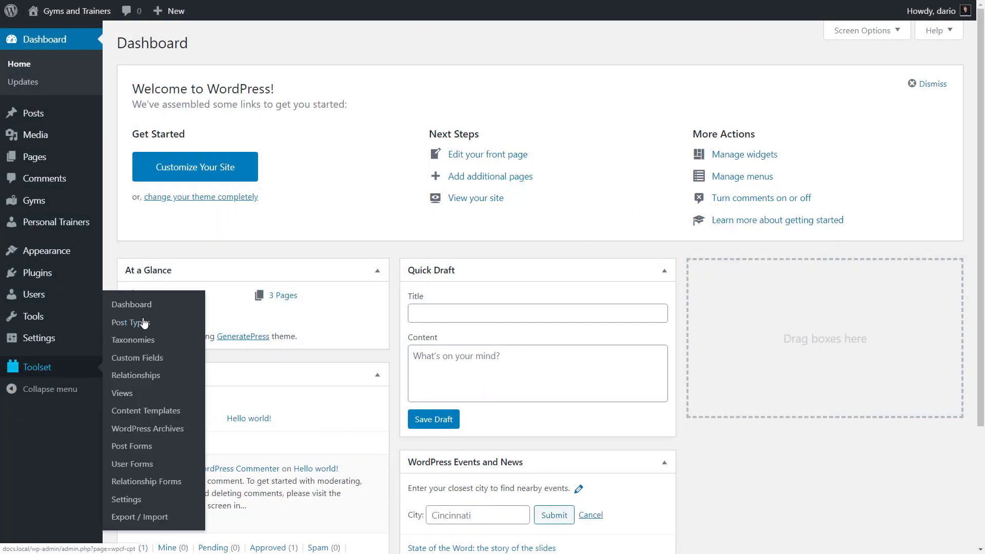
Create a content template for the Personal Trainers post type from the Toolset Dashboard.
{"action": "left_click", "coordinate": [131, 304]}
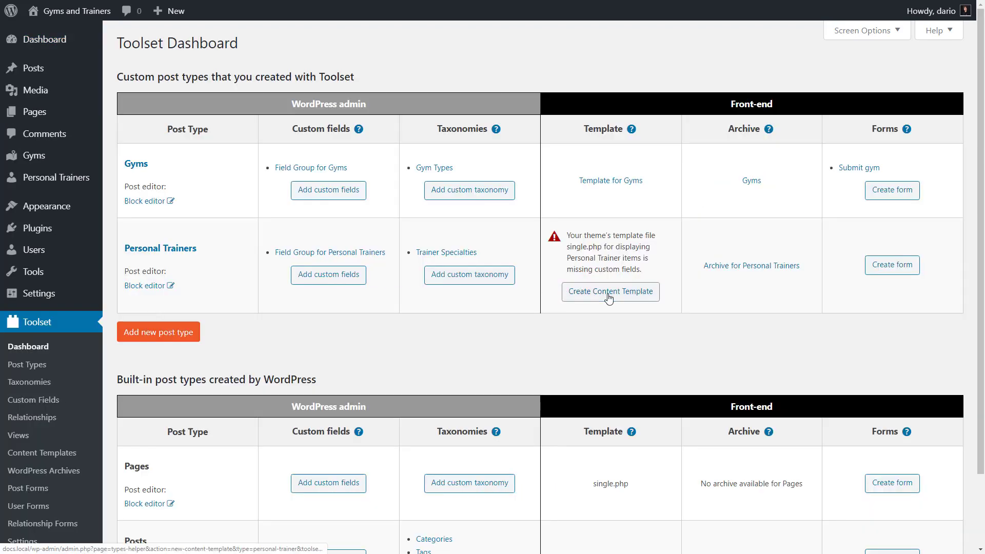
{"action": "left_click", "coordinate": [610, 292]}
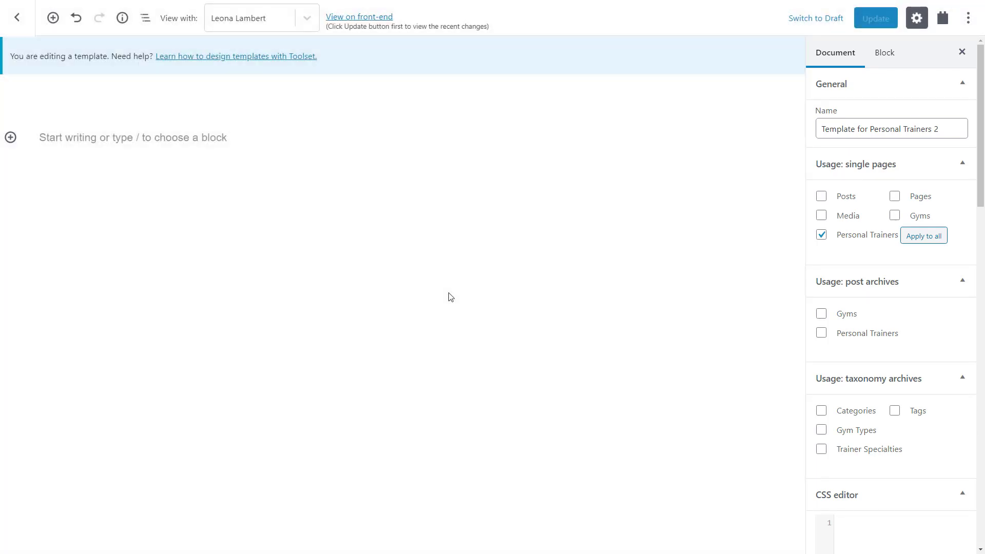
Add a Container block and give it 50px padding on all sides.
{"action": "left_click", "coordinate": [11, 137]}
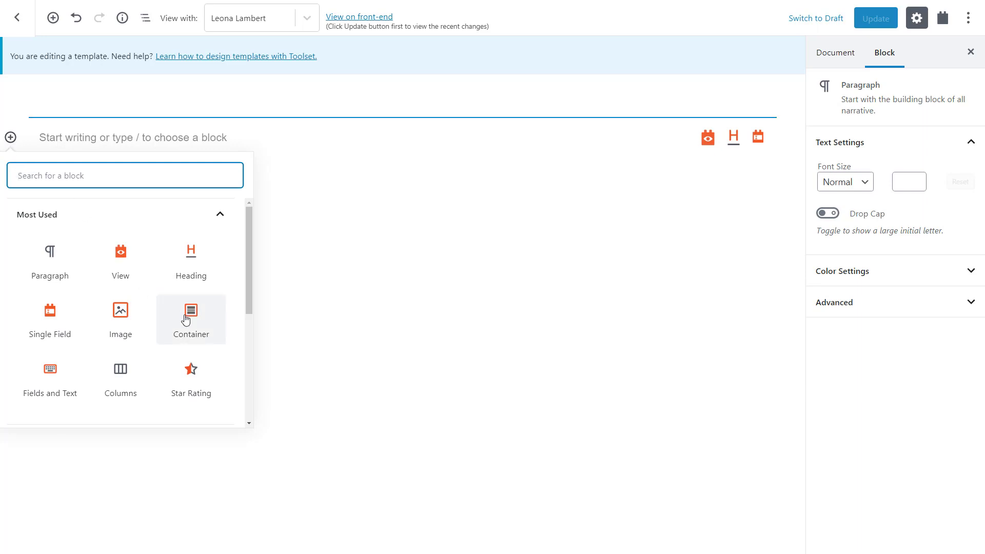
{"action": "left_click", "coordinate": [191, 319]}
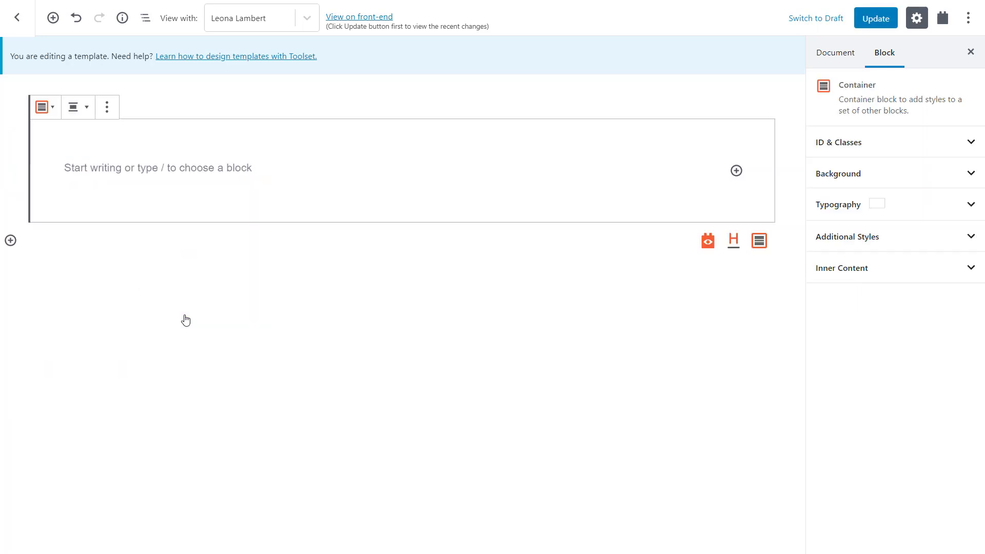
{"action": "mouse_move", "coordinate": [237, 311]}
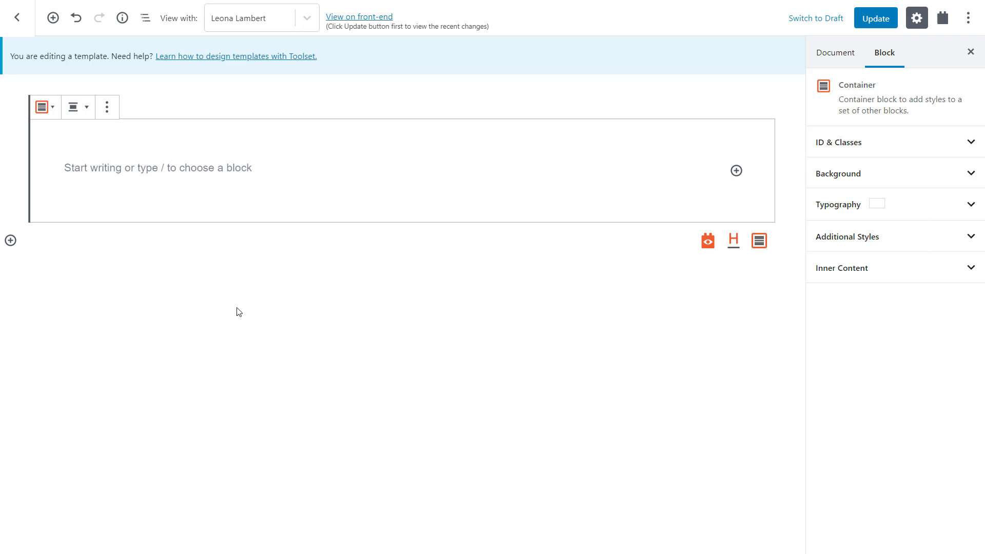
{"action": "left_click", "coordinate": [837, 173]}
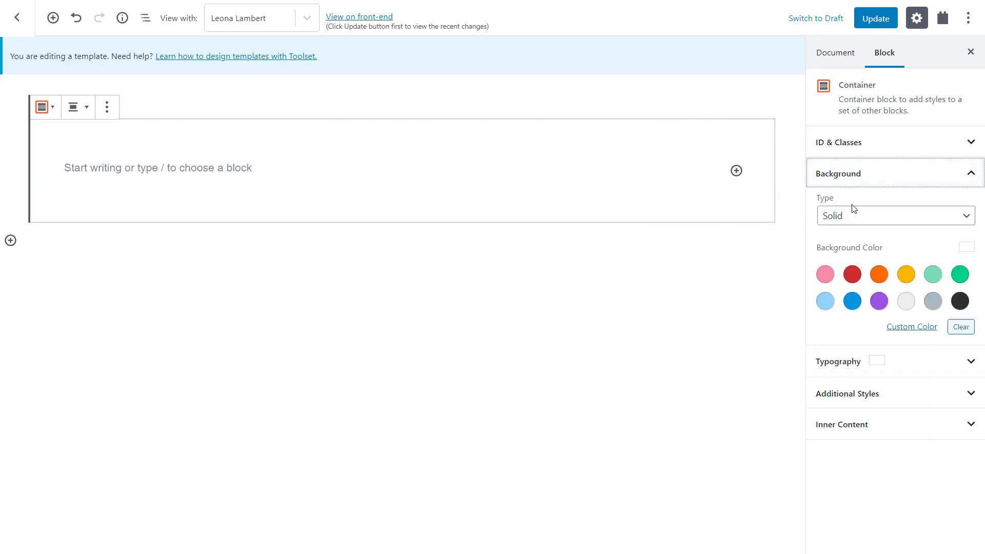
{"action": "left_click", "coordinate": [911, 327]}
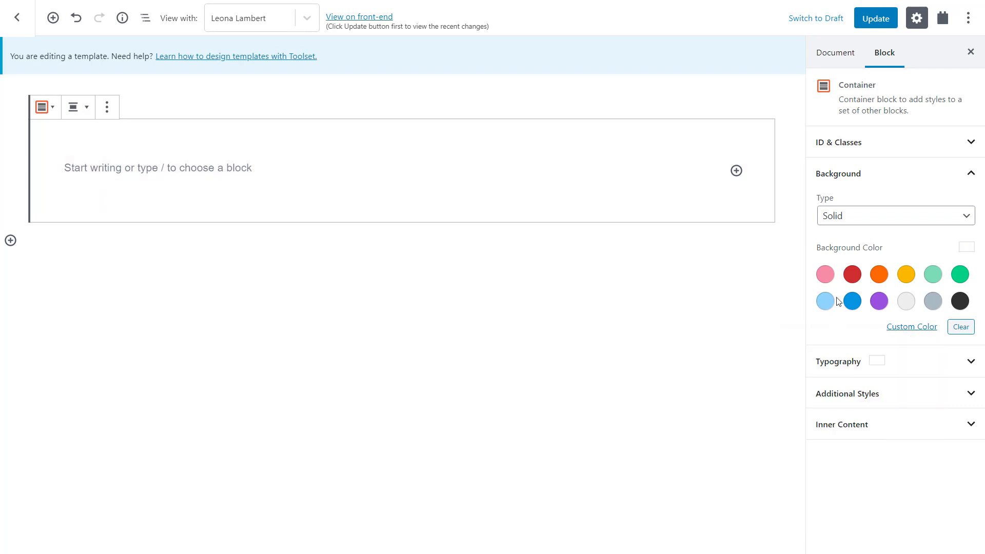
{"action": "left_click", "coordinate": [838, 173]}
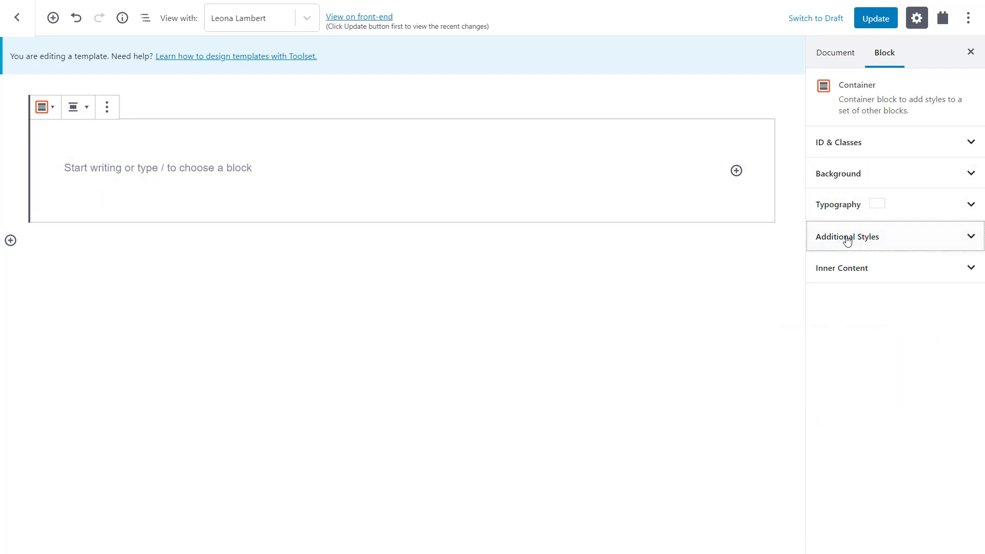
{"action": "left_click", "coordinate": [847, 236]}
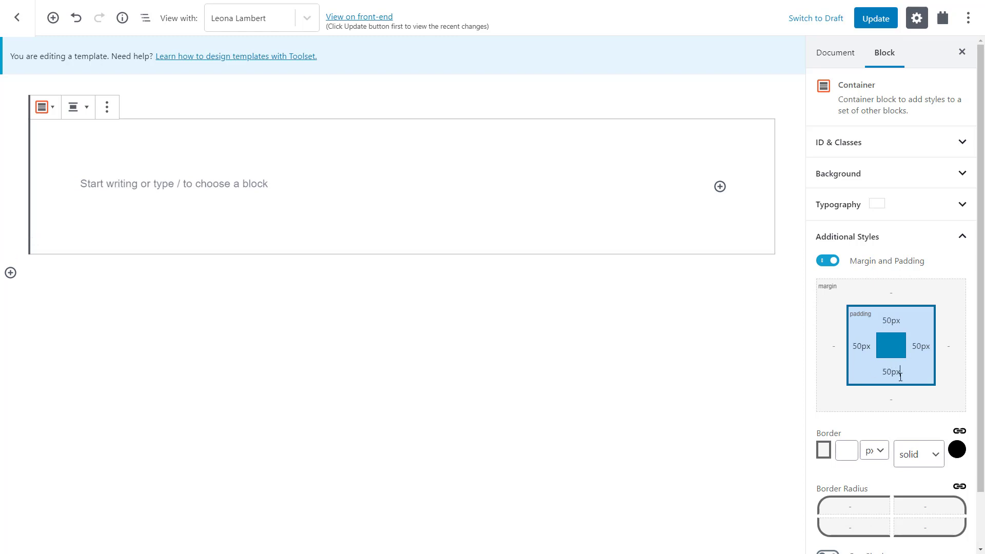
{"action": "mouse_move", "coordinate": [817, 360]}
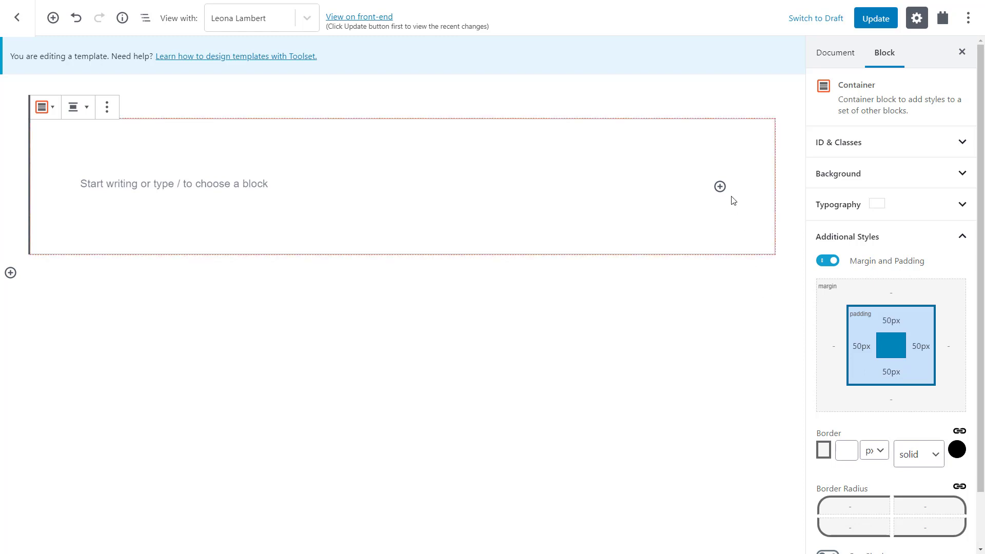
Insert an Image block in the container, dynamically sourced from the Trainer Photo field.
{"action": "left_click", "coordinate": [720, 187]}
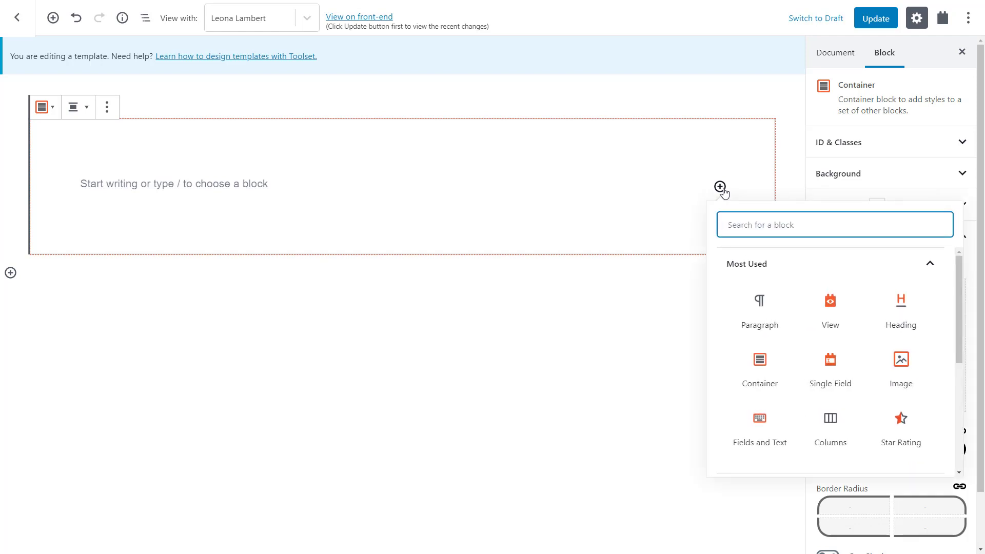
{"action": "mouse_move", "coordinate": [901, 369]}
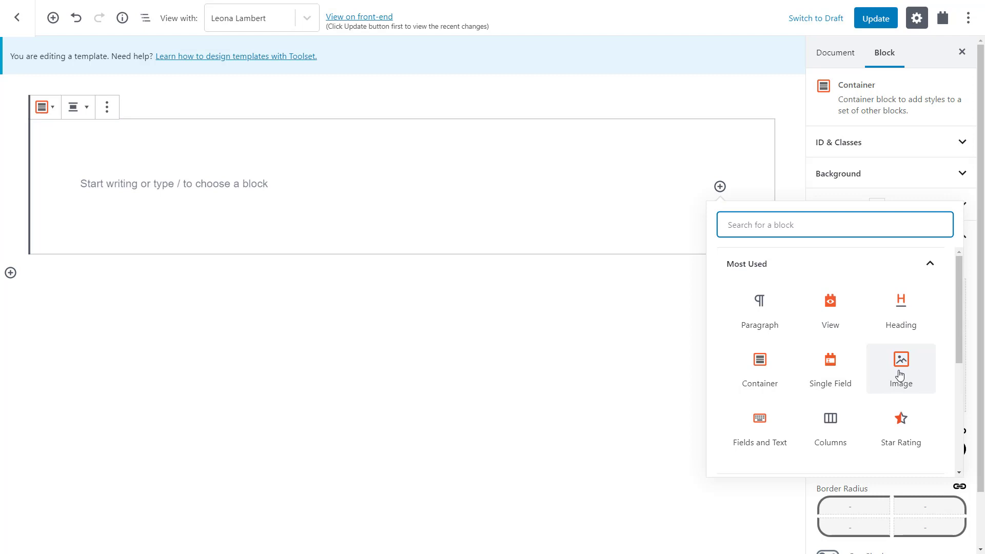
{"action": "left_click", "coordinate": [900, 358]}
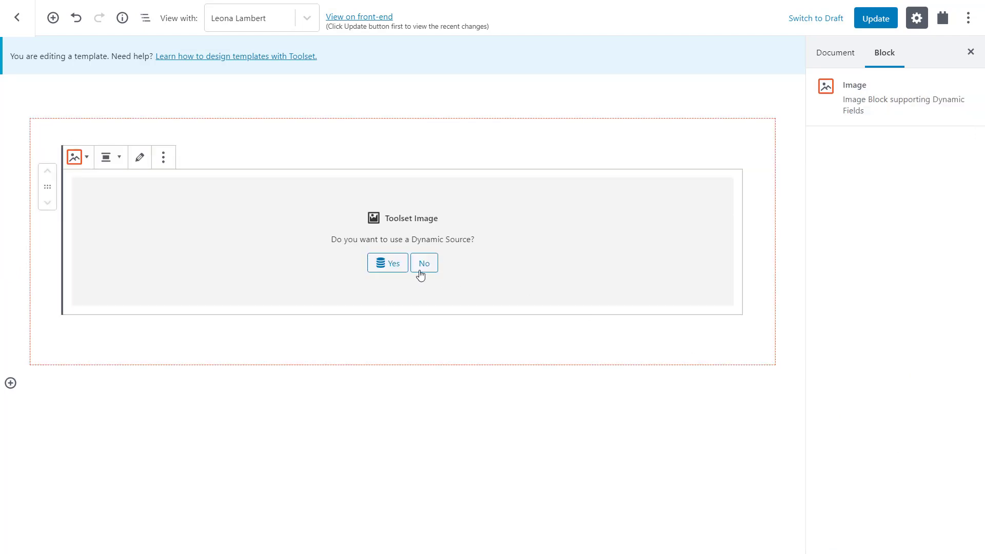
{"action": "left_click", "coordinate": [386, 263]}
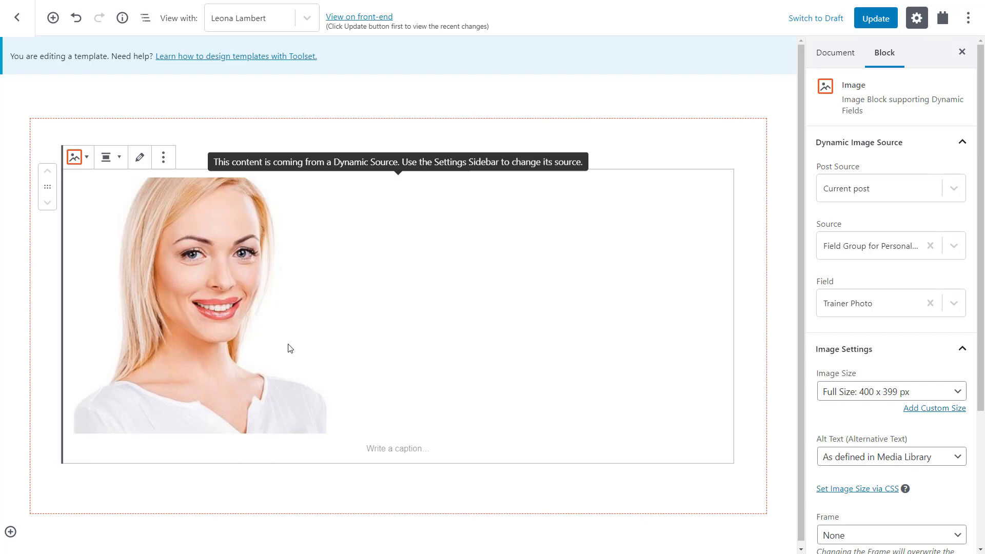
{"action": "mouse_move", "coordinate": [370, 493]}
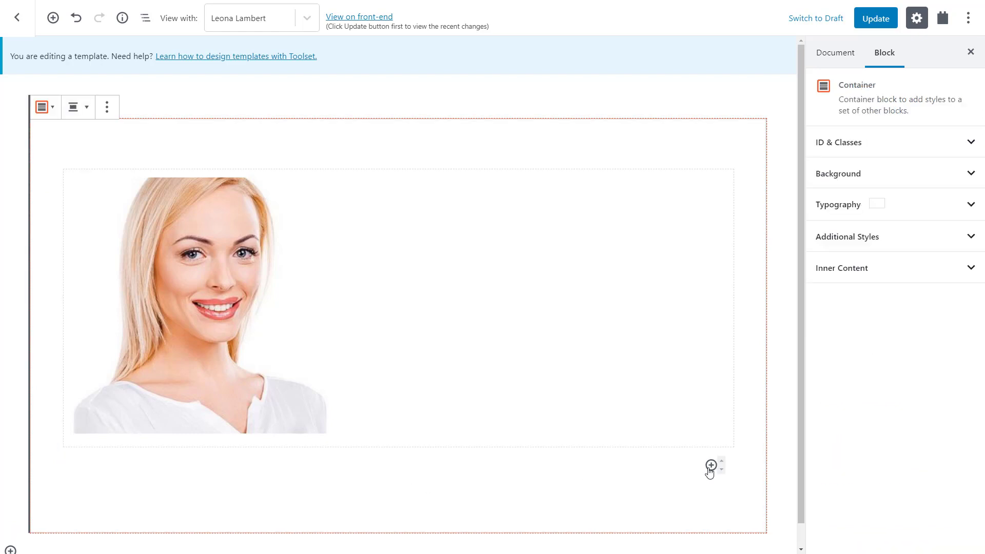
Add a Heading below the photo whose text comes dynamically from the Post Title.
{"action": "left_click", "coordinate": [711, 465]}
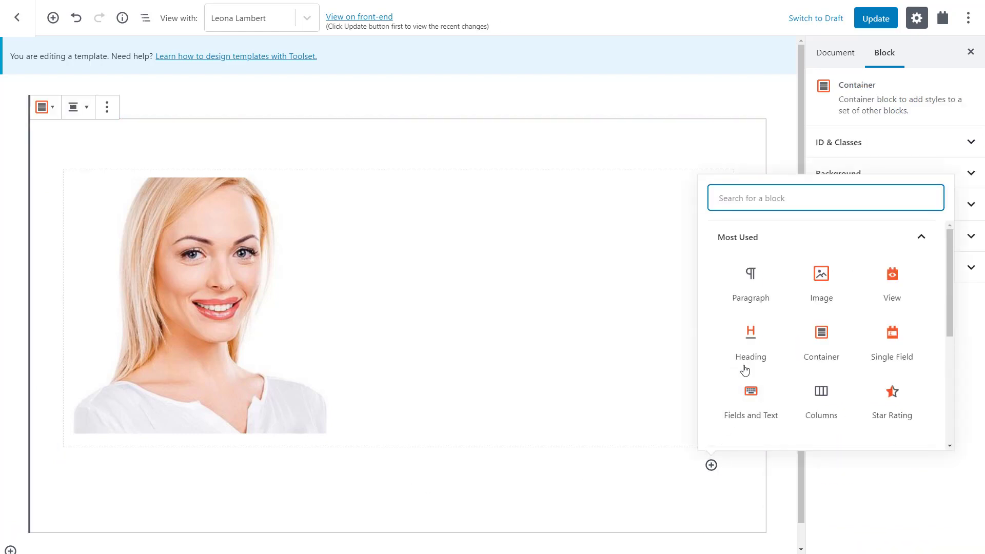
{"action": "left_click", "coordinate": [750, 339]}
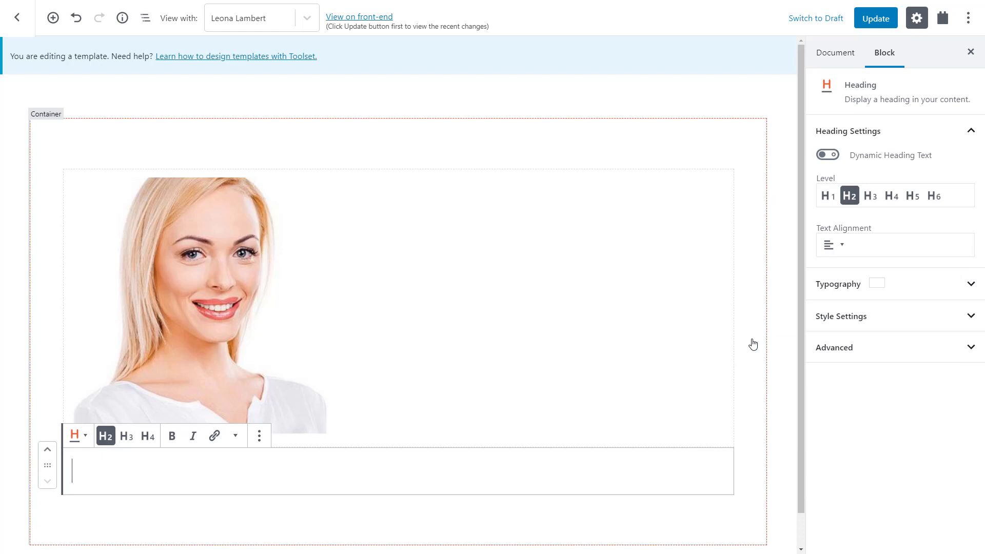
{"action": "left_click", "coordinate": [826, 154]}
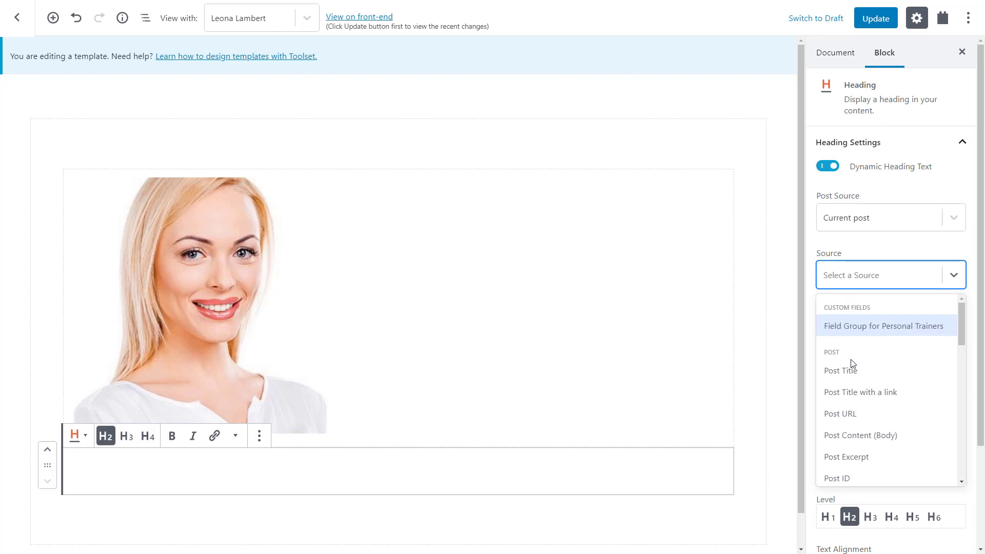
{"action": "left_click", "coordinate": [841, 370]}
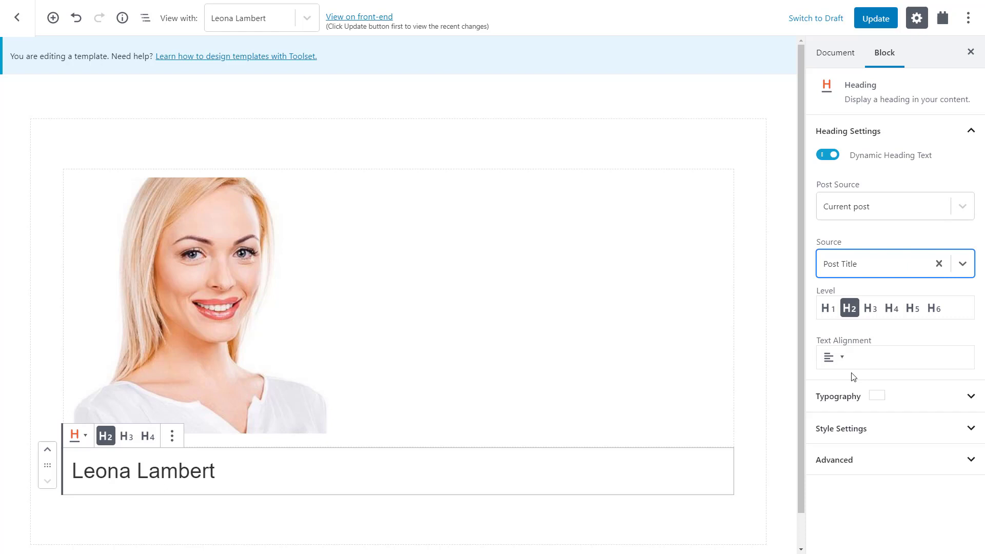
{"action": "left_click", "coordinate": [434, 141]}
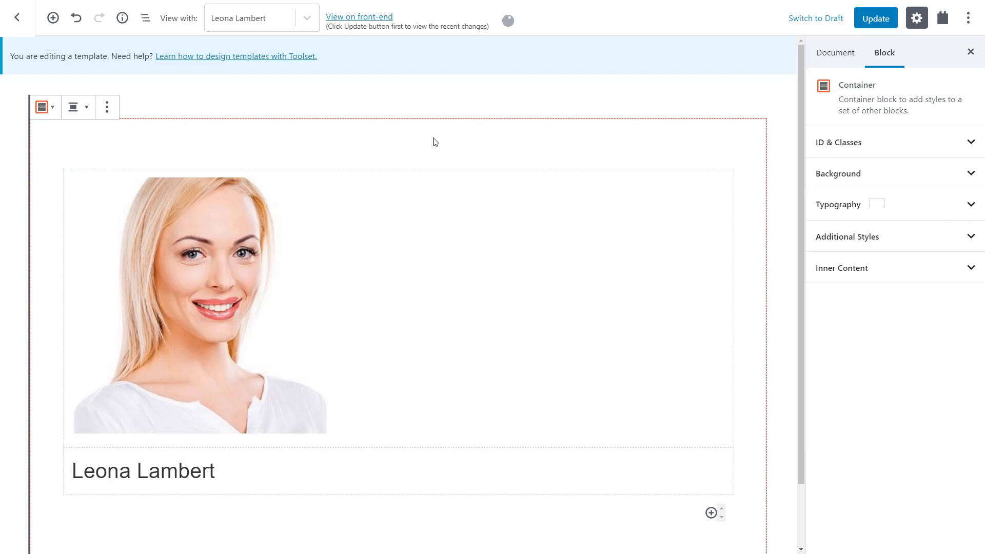
{"action": "mouse_move", "coordinate": [398, 168]}
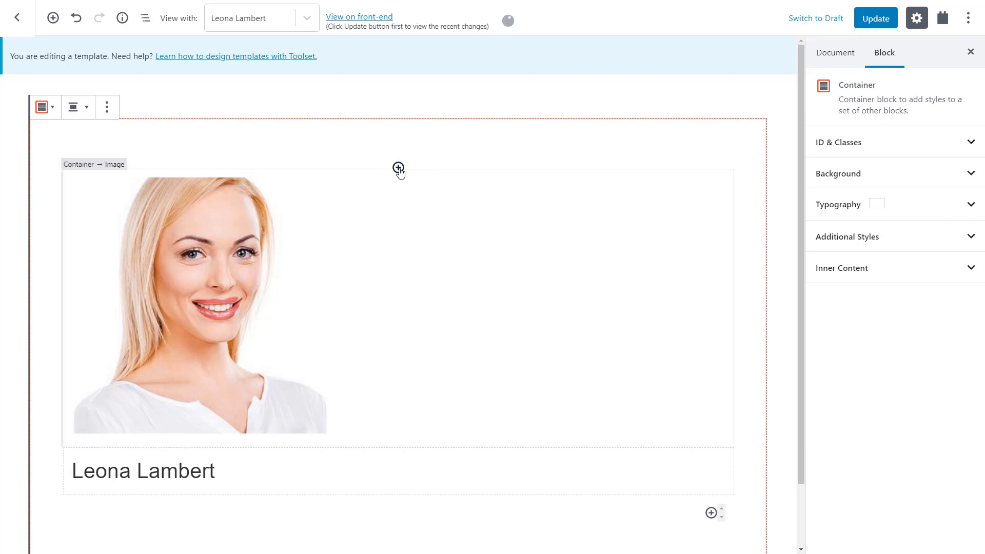
Add a 50/50 Columns block with the photo left and the name heading right.
{"action": "left_click", "coordinate": [398, 168]}
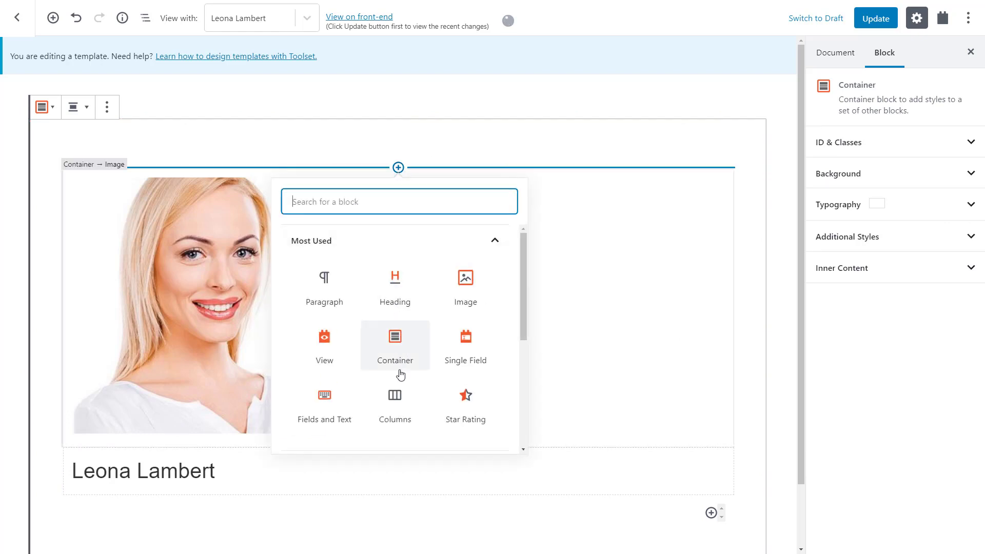
{"action": "left_click", "coordinate": [395, 400]}
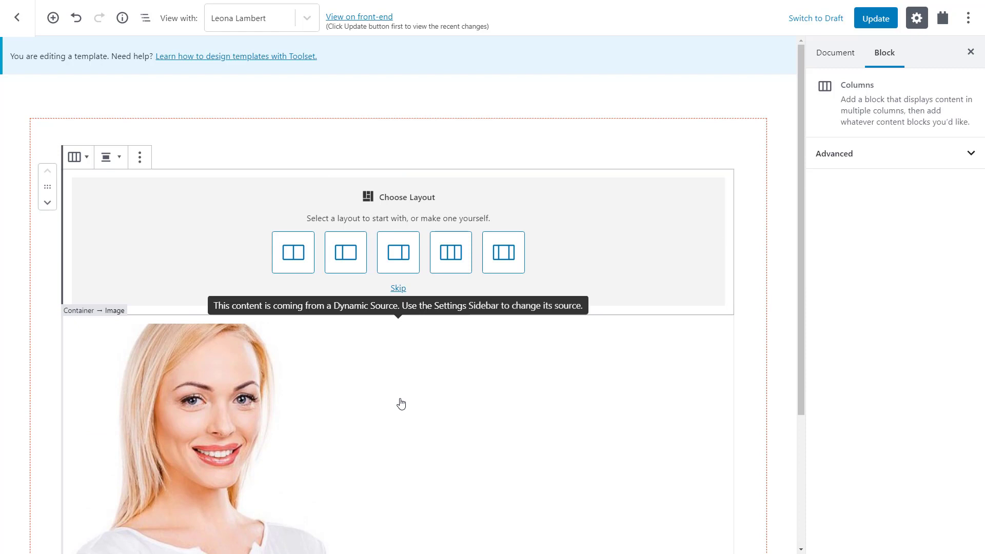
{"action": "mouse_move", "coordinate": [333, 296]}
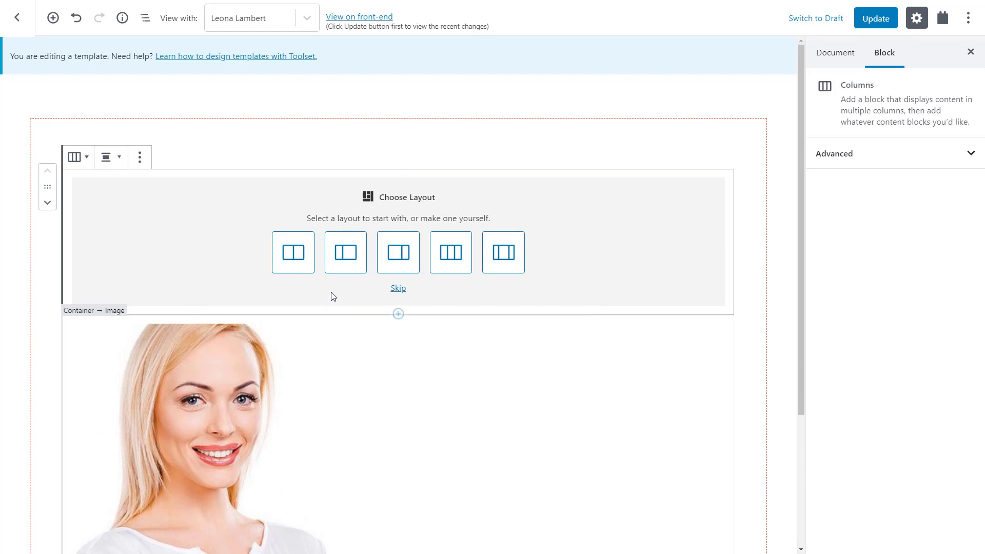
{"action": "left_click", "coordinate": [293, 252]}
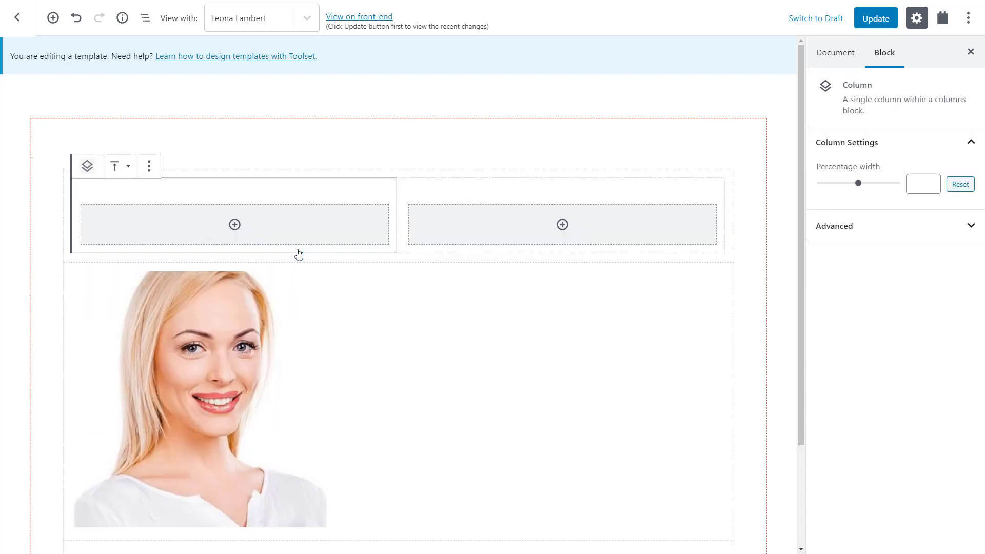
{"action": "left_click", "coordinate": [199, 390]}
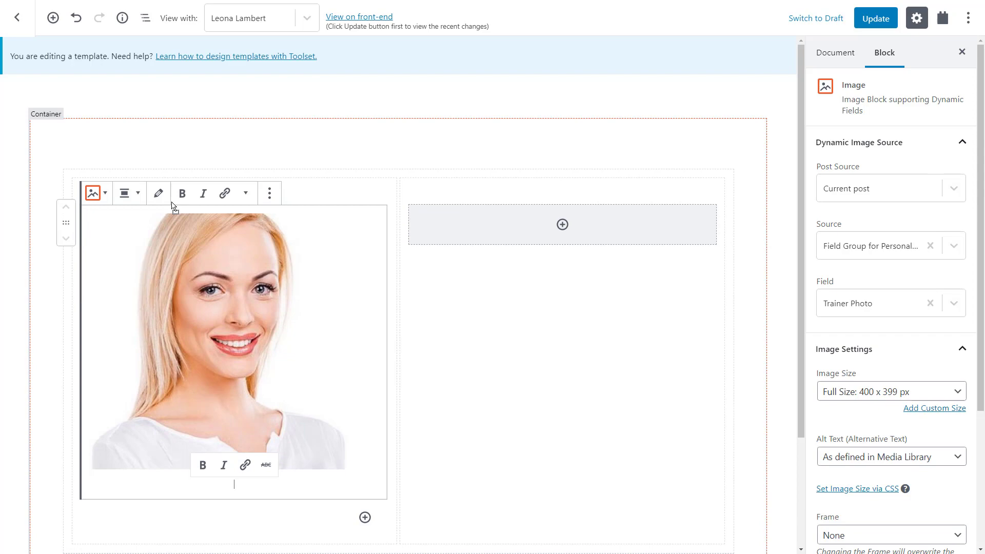
{"action": "scroll", "scroll_direction": "down", "scroll_amount": 3}
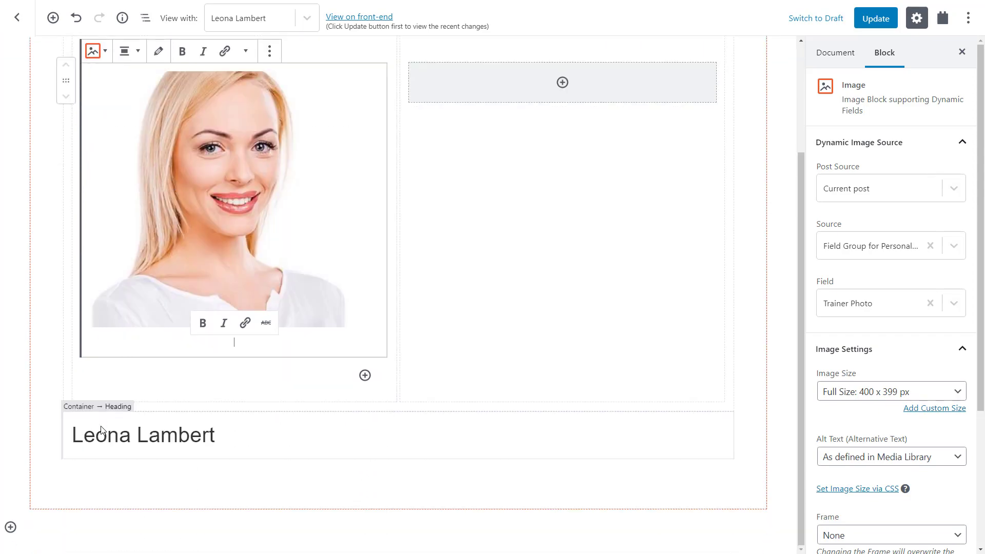
{"action": "left_click", "coordinate": [595, 161]}
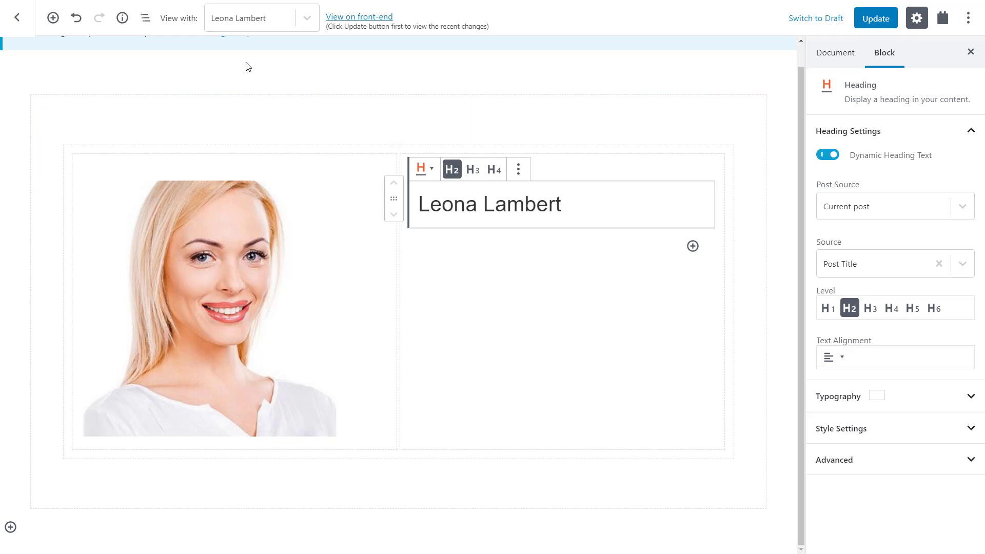
Check the right column's width and select the whole Columns block via the outline.
{"action": "left_click", "coordinate": [145, 17]}
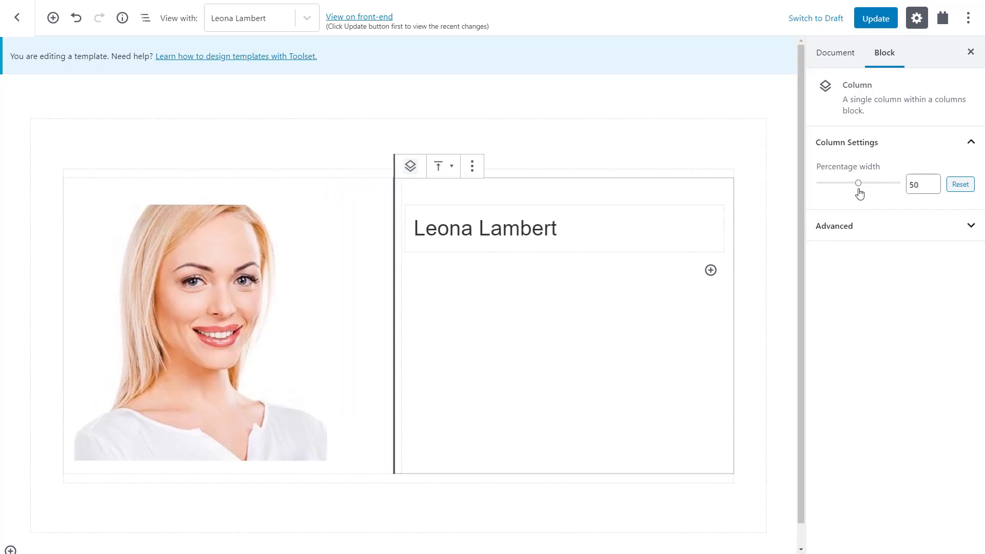
{"action": "left_click", "coordinate": [145, 17]}
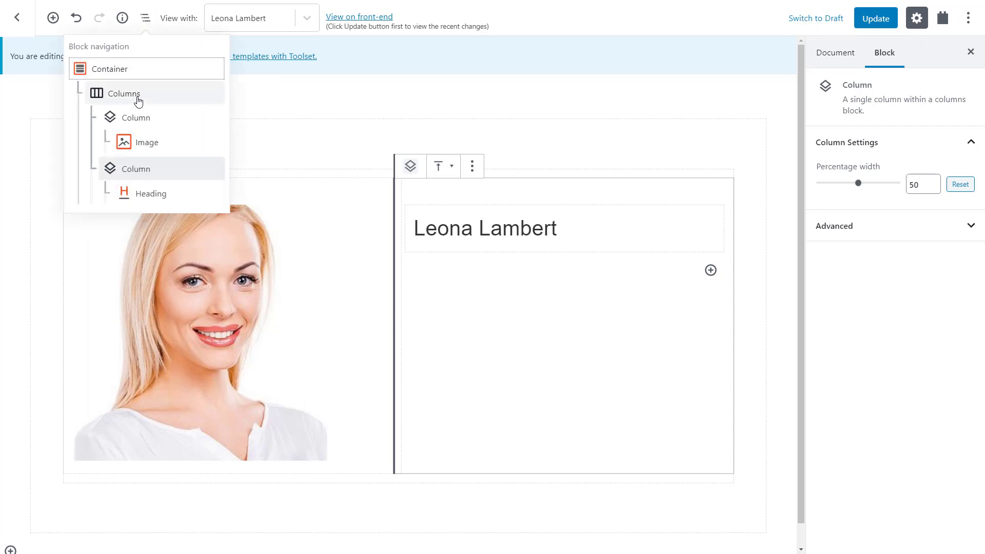
{"action": "left_click", "coordinate": [123, 93]}
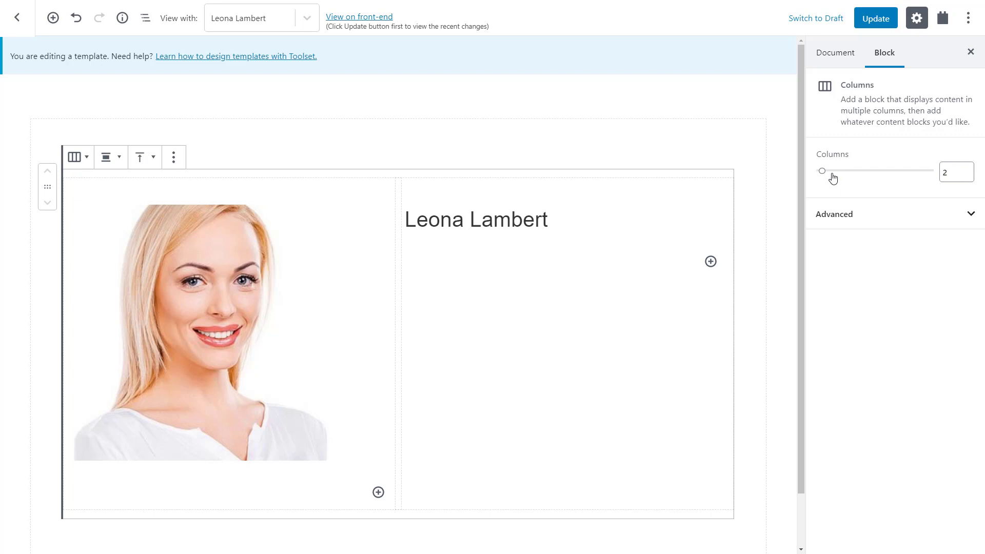
Add a green Star Rating under the name, valued dynamically from Personal Trainers fields.
{"action": "left_click", "coordinate": [711, 261]}
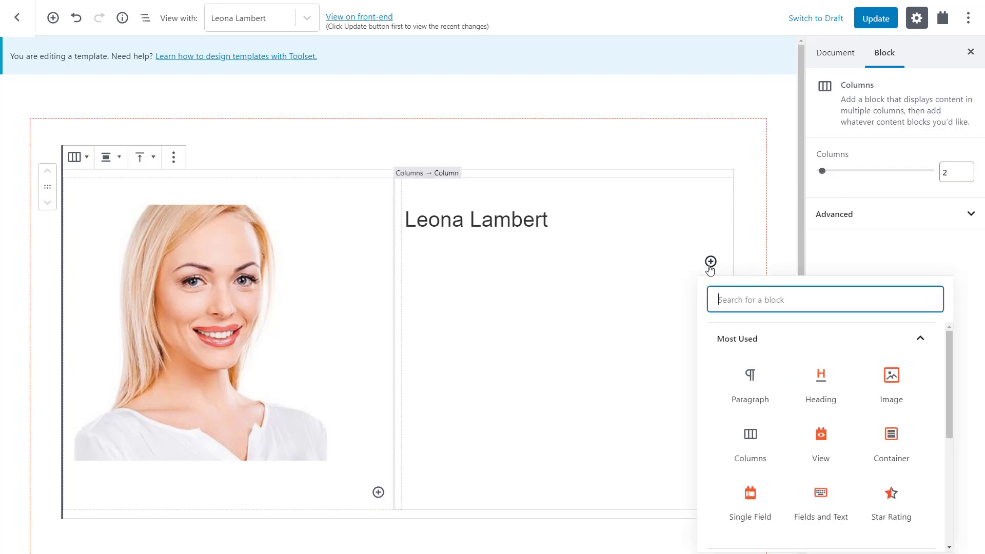
{"action": "type", "text": "star"}
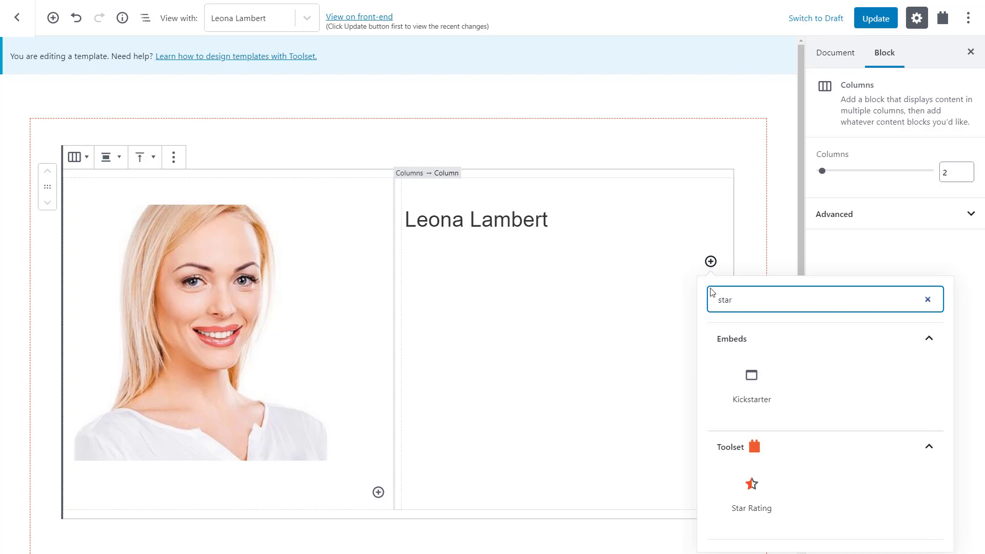
{"action": "left_click", "coordinate": [751, 484]}
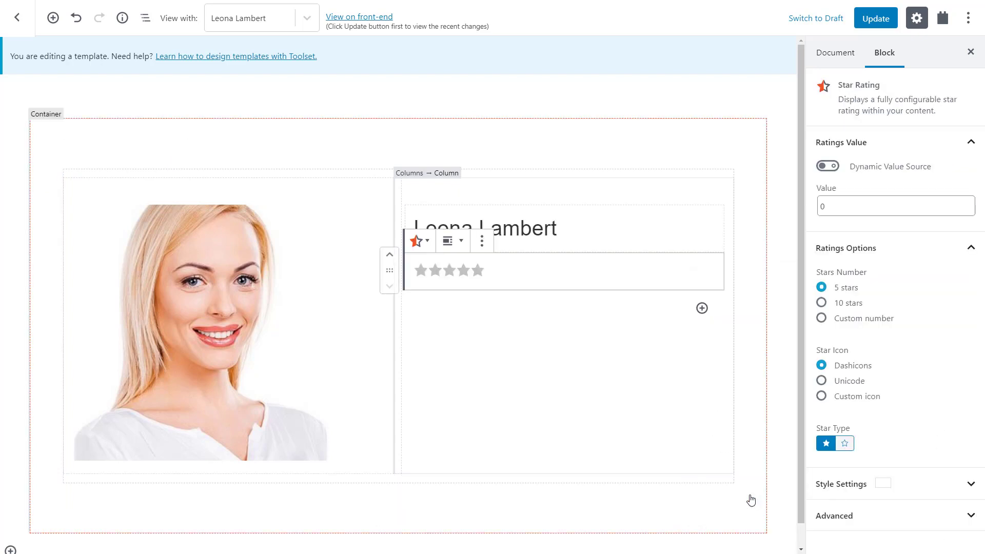
{"action": "left_click", "coordinate": [827, 165]}
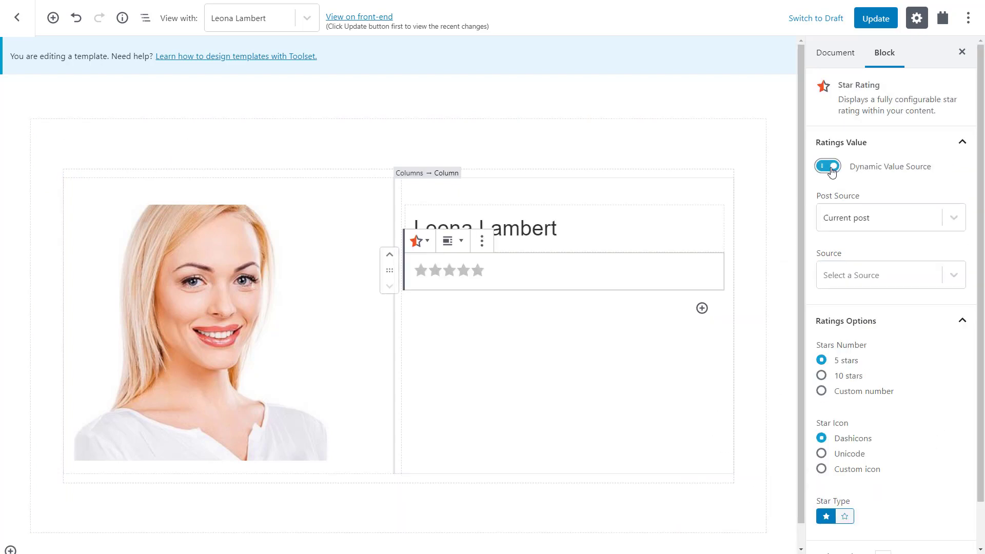
{"action": "mouse_move", "coordinate": [859, 275]}
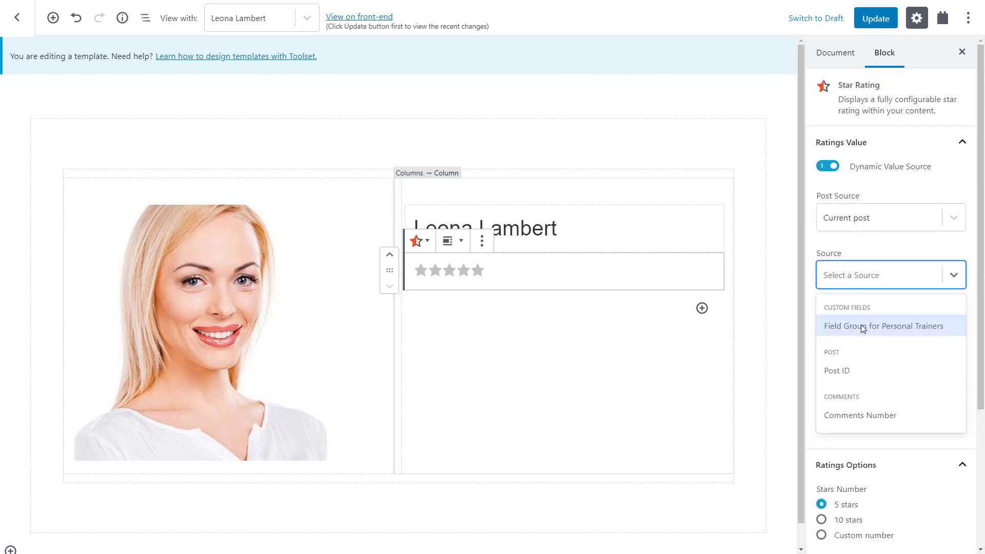
{"action": "left_click", "coordinate": [882, 326]}
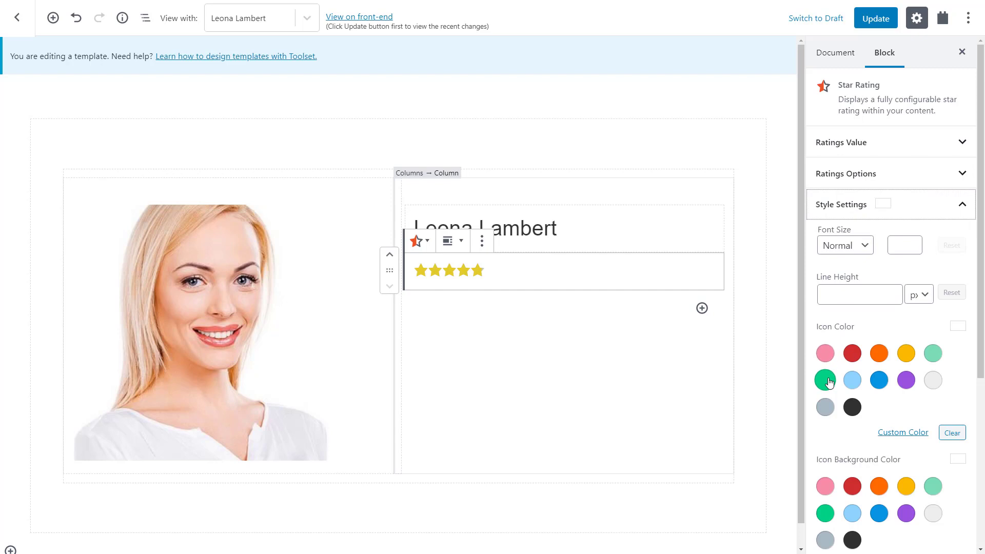
{"action": "left_click", "coordinate": [825, 379]}
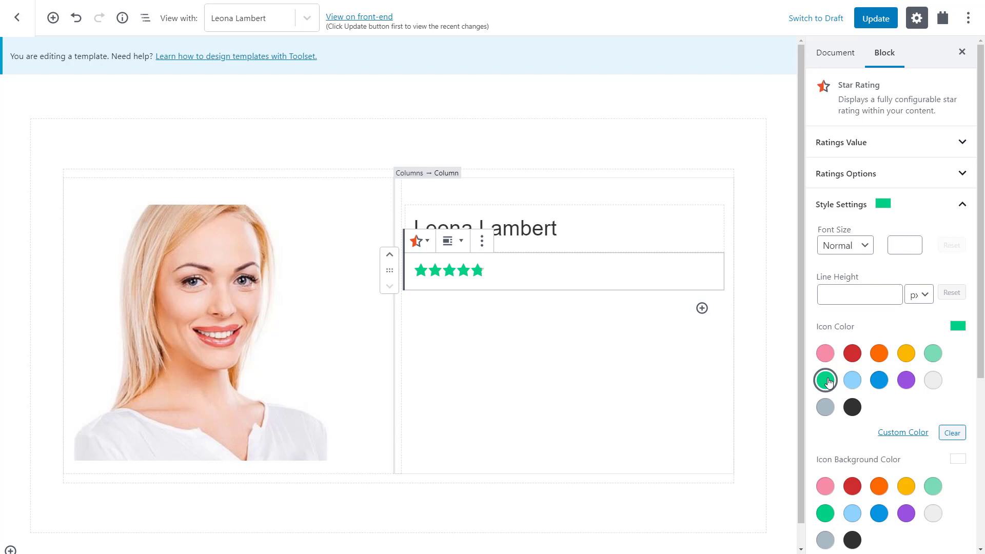
{"action": "left_click", "coordinate": [825, 380]}
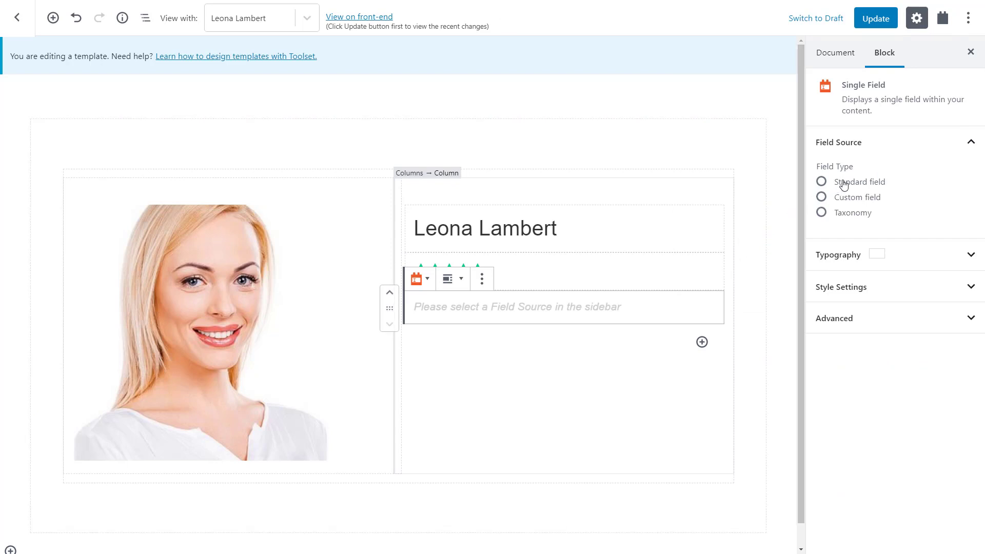
Set the Single Field block to display the Post Content (Body) bio.
{"action": "left_click", "coordinate": [821, 181]}
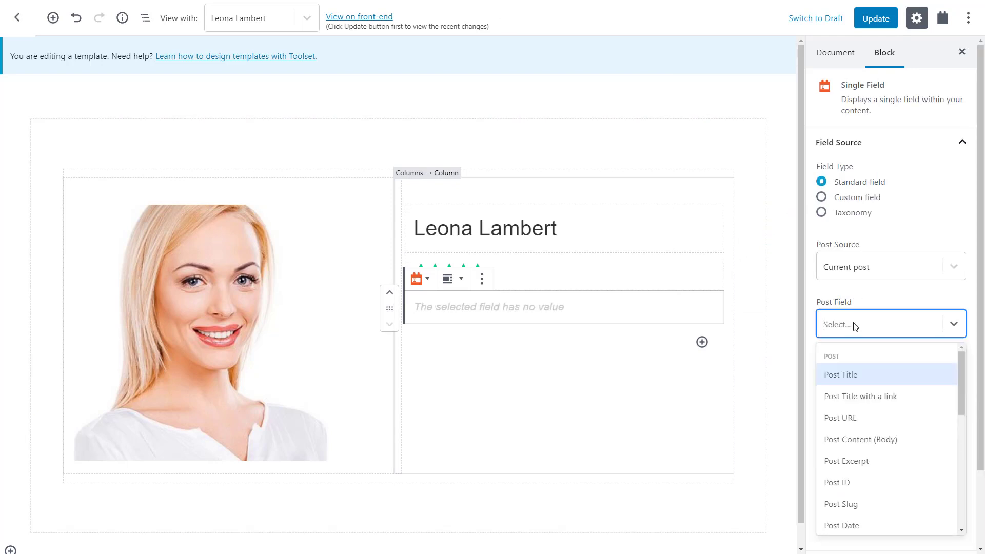
{"action": "mouse_move", "coordinate": [860, 439]}
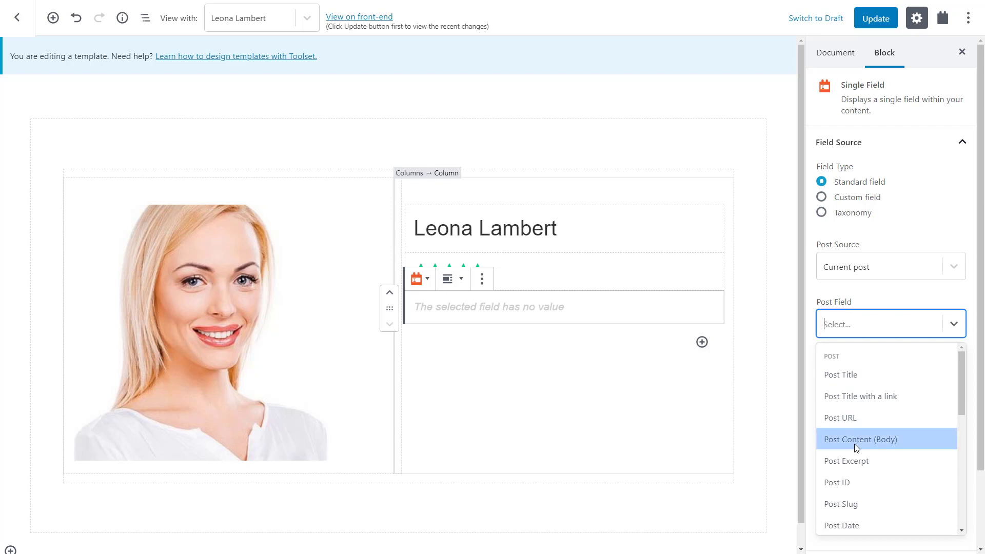
{"action": "left_click", "coordinate": [860, 439]}
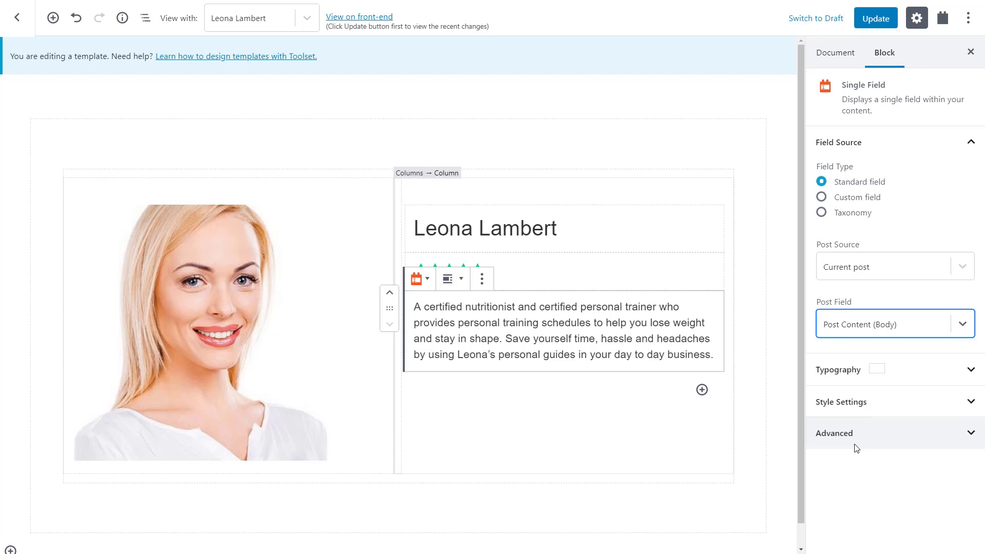
{"action": "mouse_move", "coordinate": [826, 441]}
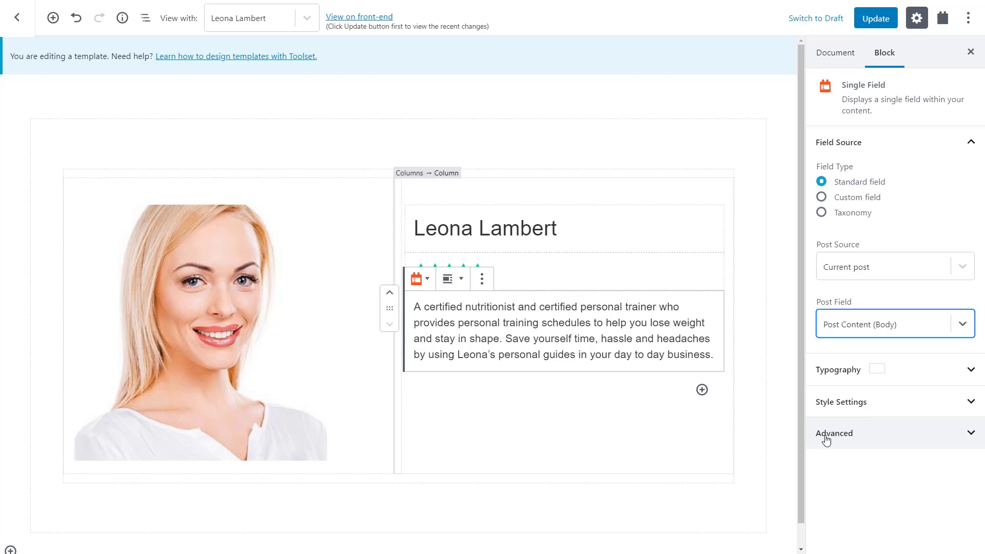
{"action": "left_click", "coordinate": [701, 389]}
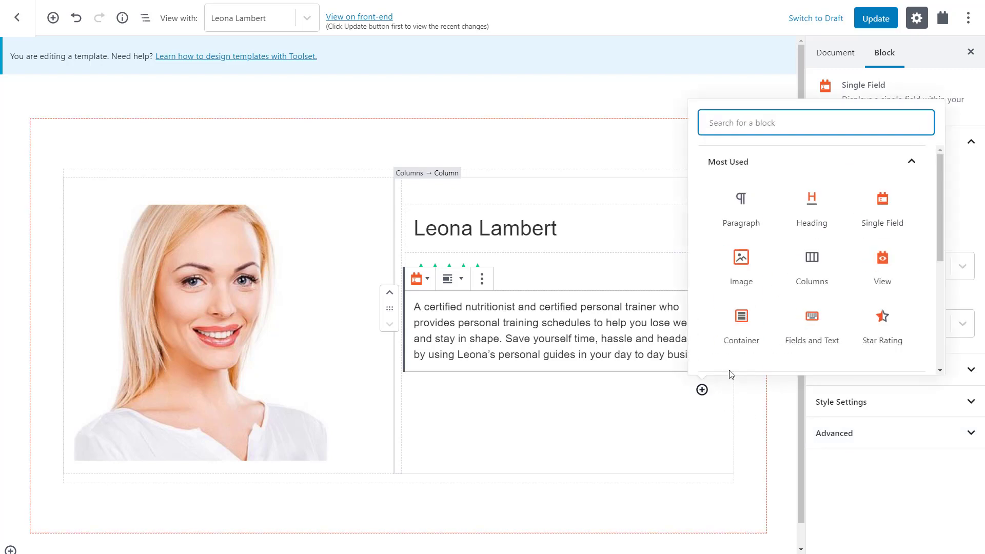
Add a Single Field showing the Trainer Specialties taxonomy (Dance, Yoga) and save the template.
{"action": "left_click", "coordinate": [881, 201]}
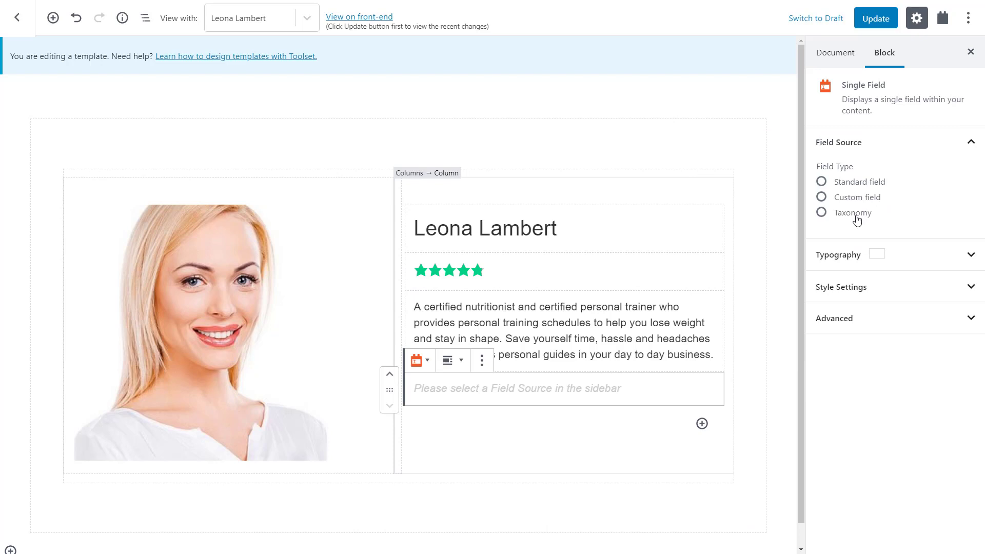
{"action": "left_click", "coordinate": [820, 213]}
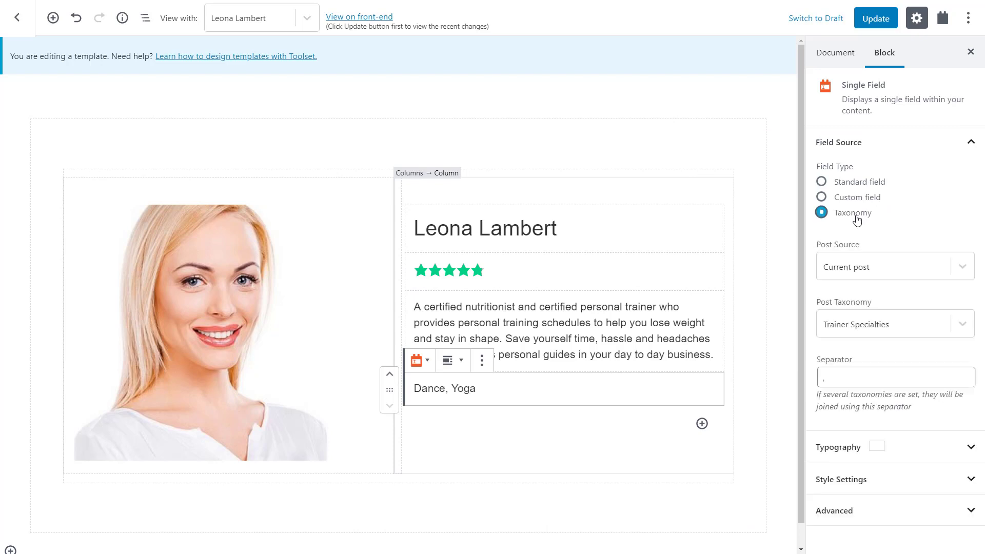
{"action": "left_click", "coordinate": [875, 18]}
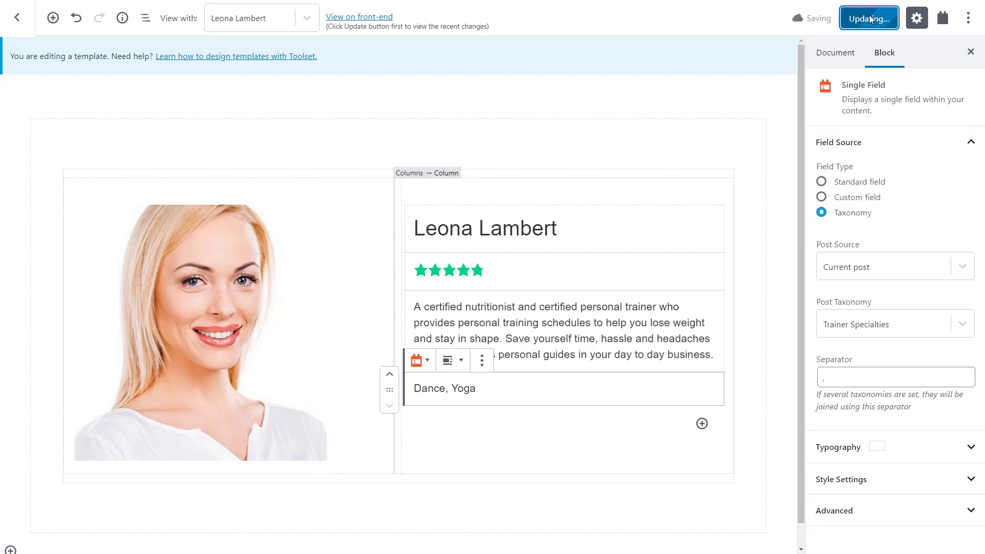
{"action": "left_click", "coordinate": [359, 16]}
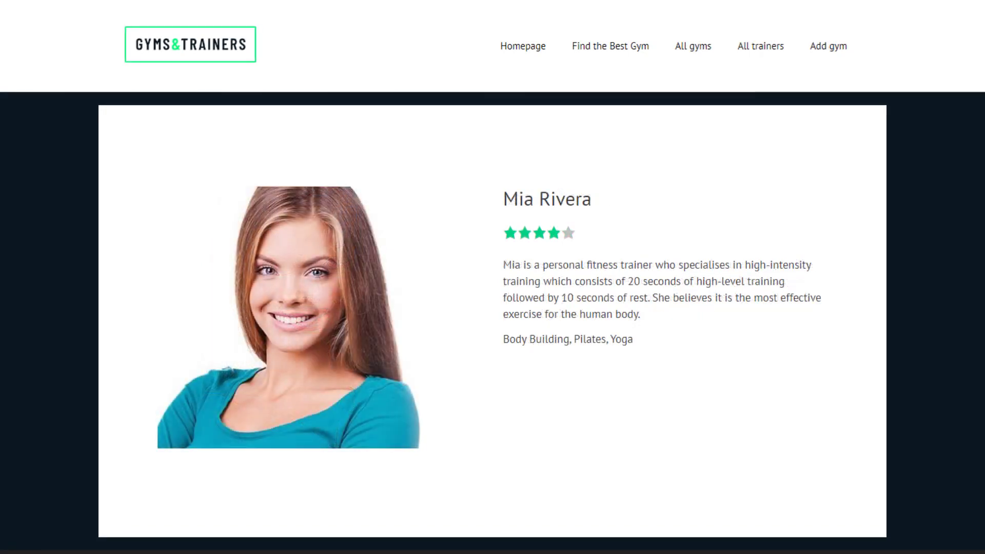
{"action": "scroll", "scroll_direction": "down", "scroll_amount": 3}
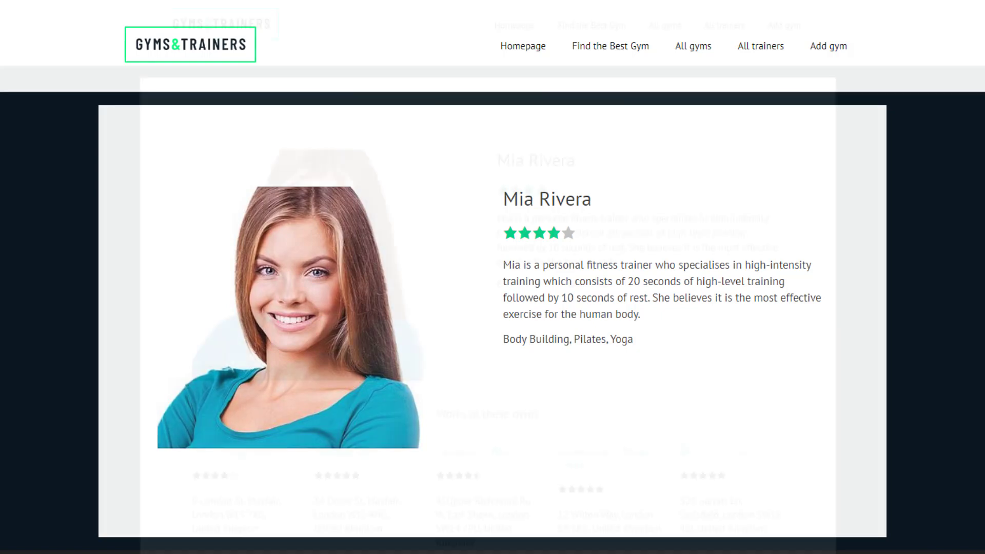
{"action": "scroll", "scroll_direction": "up", "scroll_amount": 3}
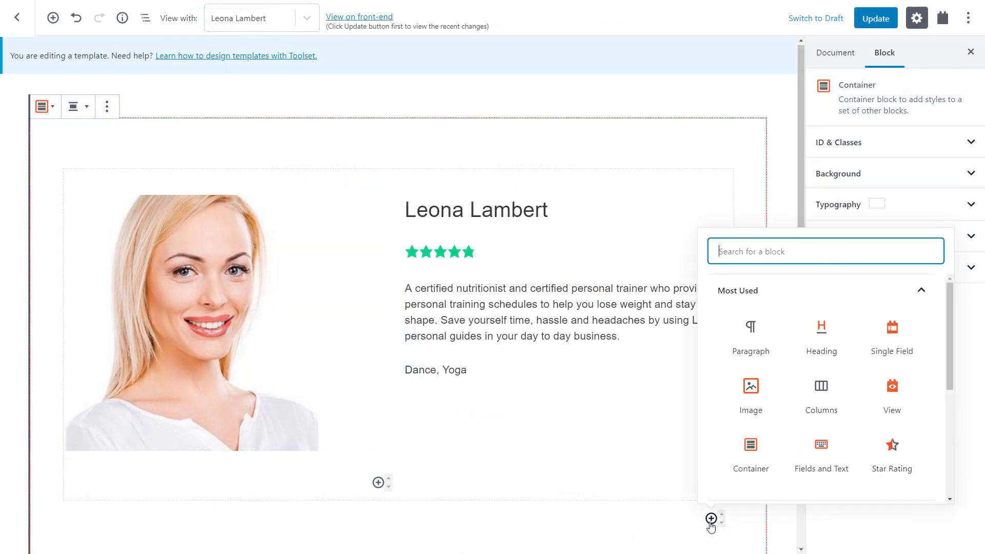
Add a centred 'Works at these gyms' heading below the trainer columns.
{"action": "left_click", "coordinate": [821, 337]}
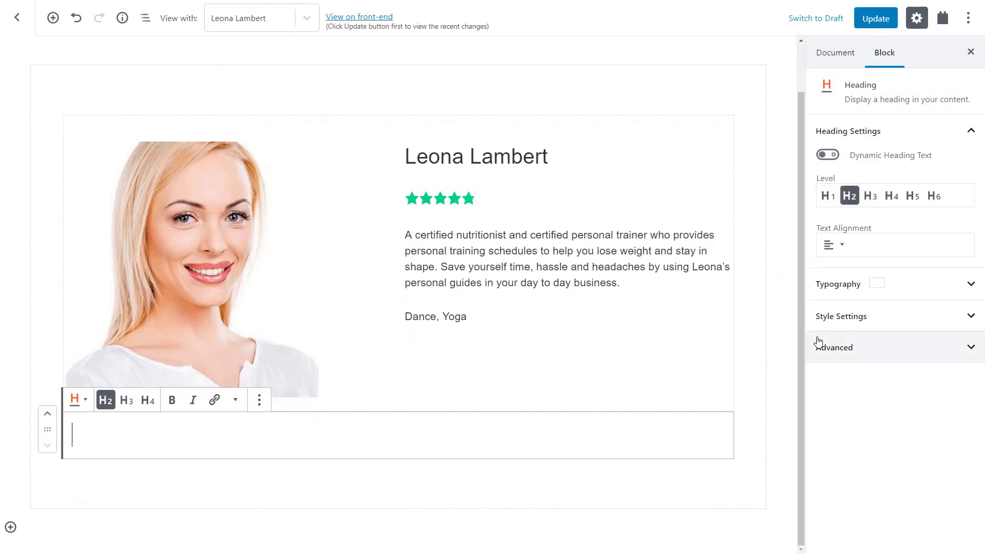
{"action": "type", "text": "Works at thes"}
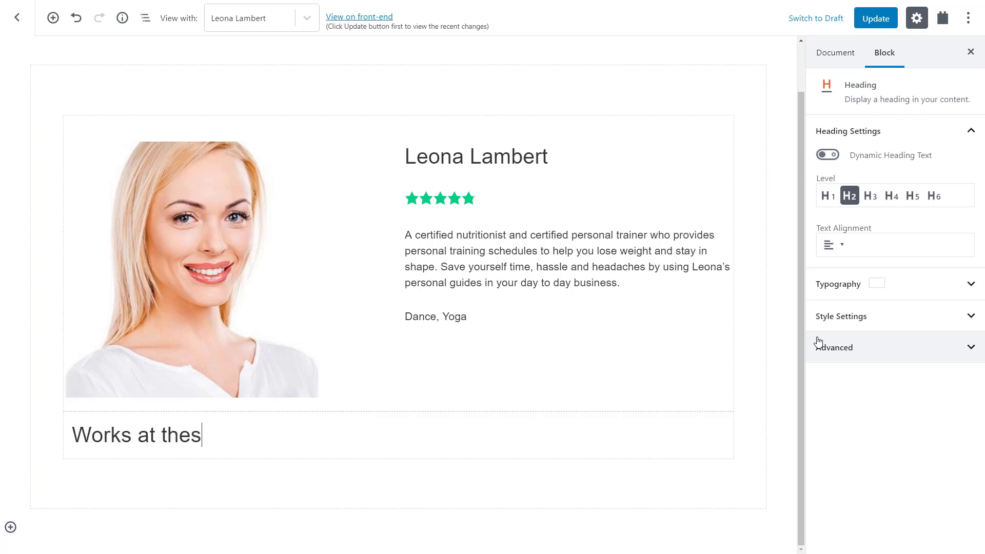
{"action": "type", "text": "e gyms"}
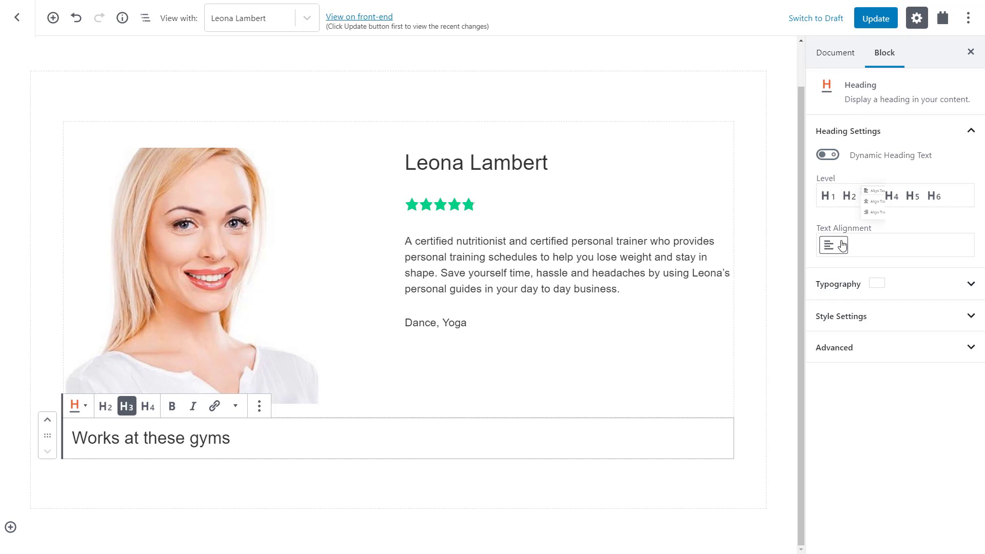
{"action": "left_click", "coordinate": [832, 245]}
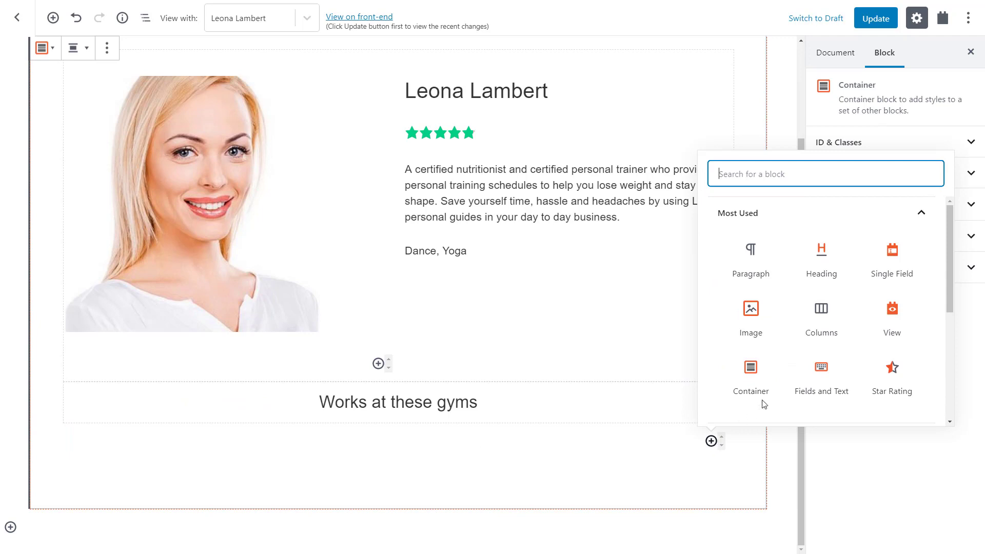
Insert a View block using the 'Gyms (trainer single post)' view under the heading.
{"action": "left_click", "coordinate": [891, 317]}
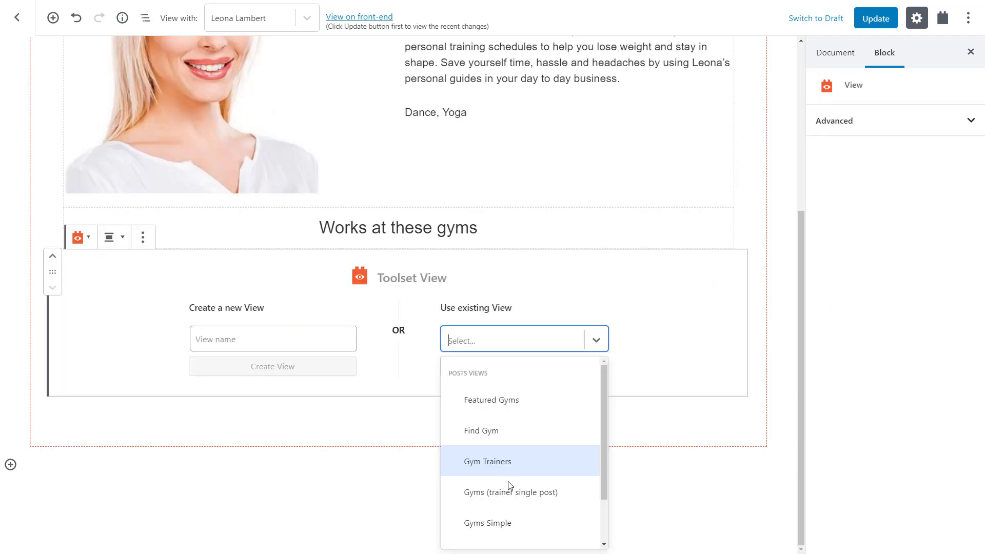
{"action": "left_click", "coordinate": [511, 492]}
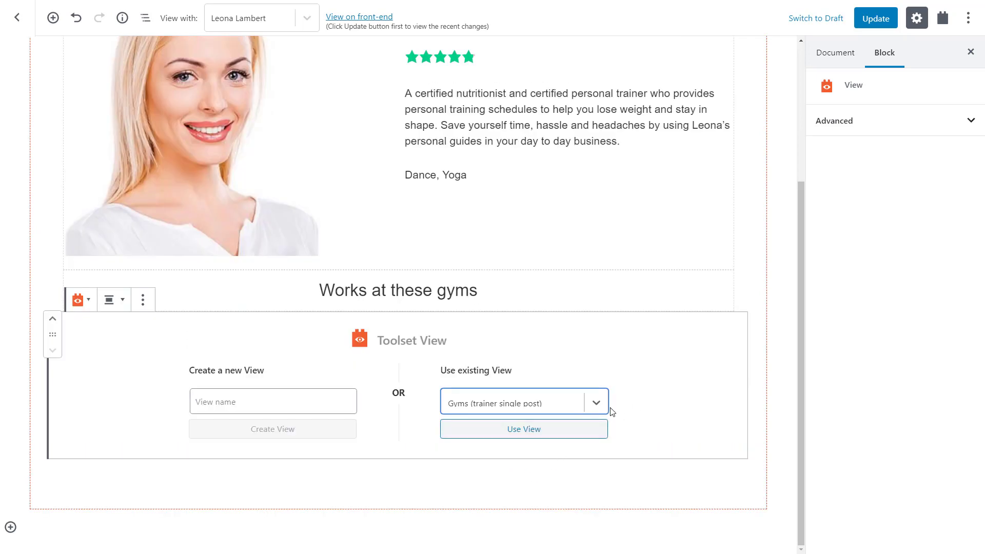
{"action": "left_click", "coordinate": [523, 429]}
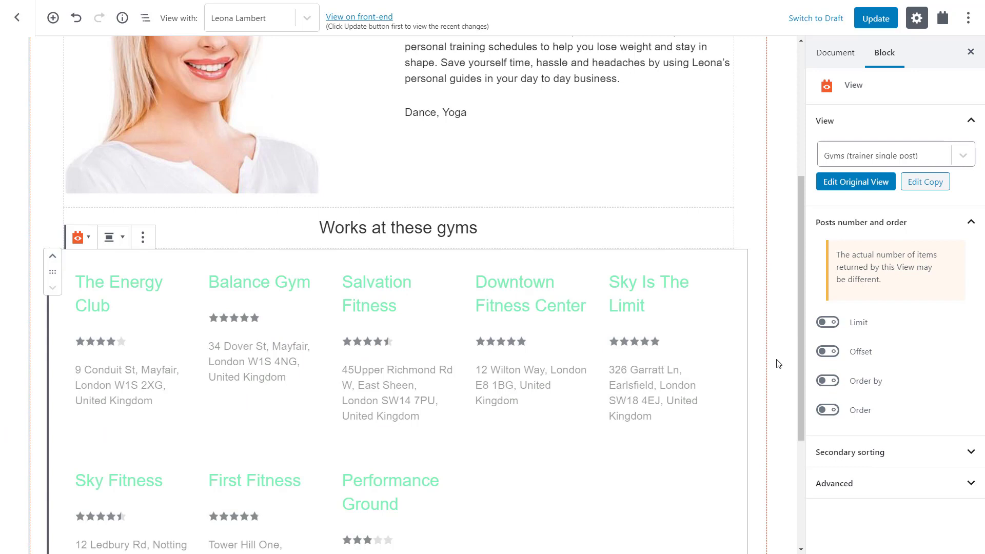
Update the template and view the gyms list on the live trainer page.
{"action": "scroll", "scroll_direction": "down", "scroll_amount": 3}
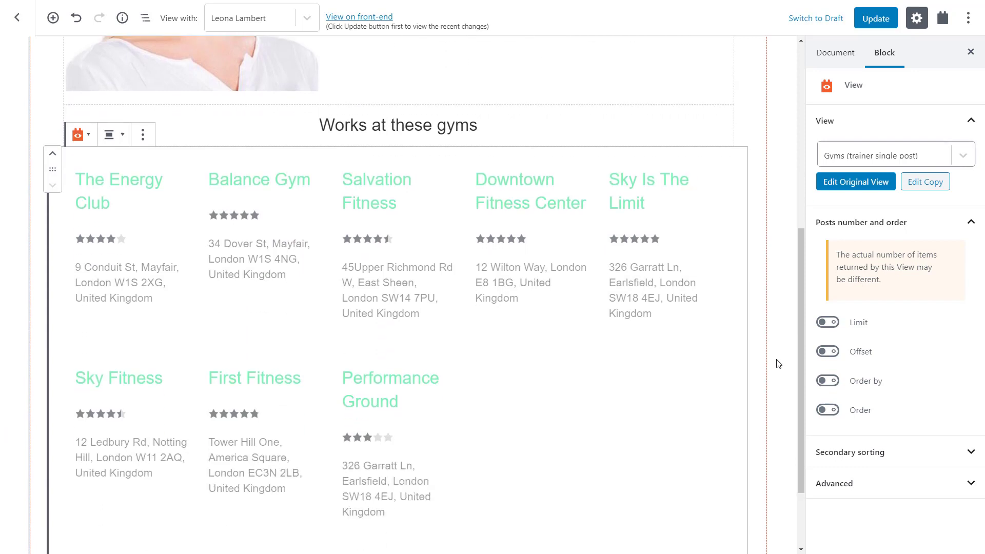
{"action": "scroll", "scroll_direction": "down", "scroll_amount": 3}
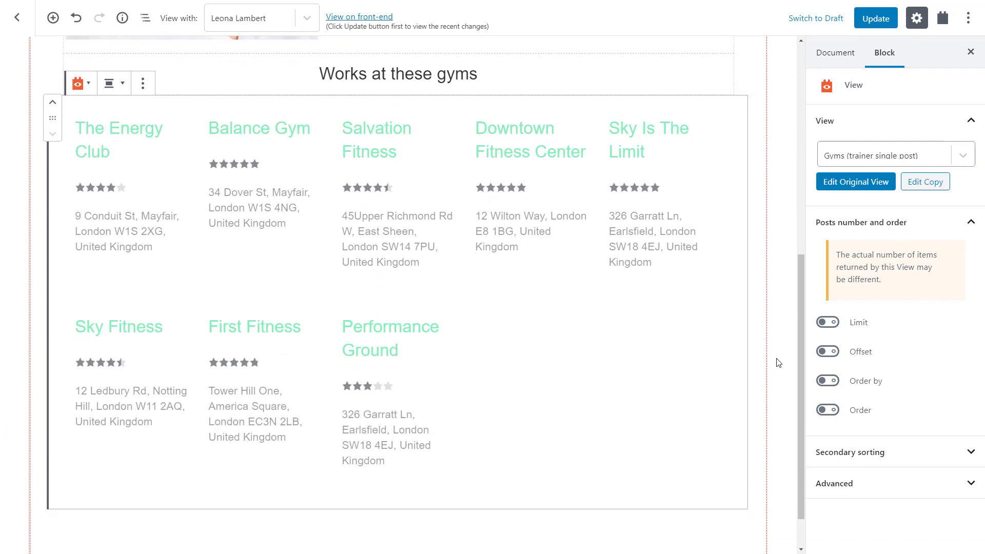
{"action": "left_click", "coordinate": [874, 17]}
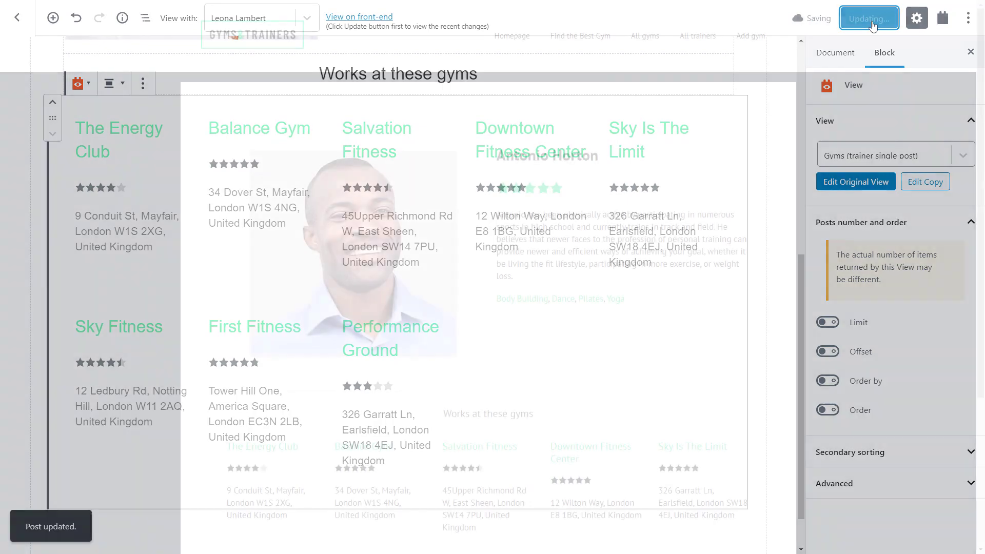
{"action": "left_click", "coordinate": [358, 17]}
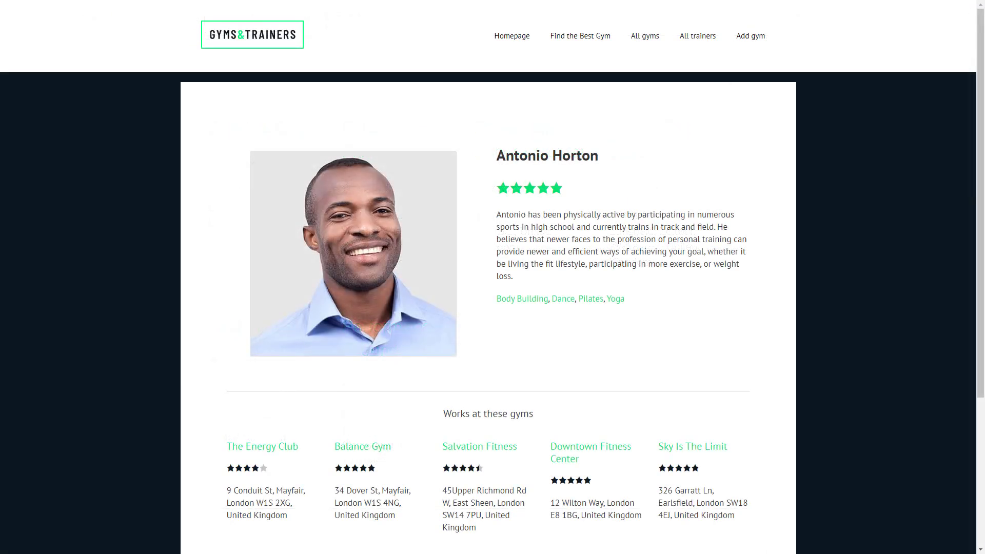